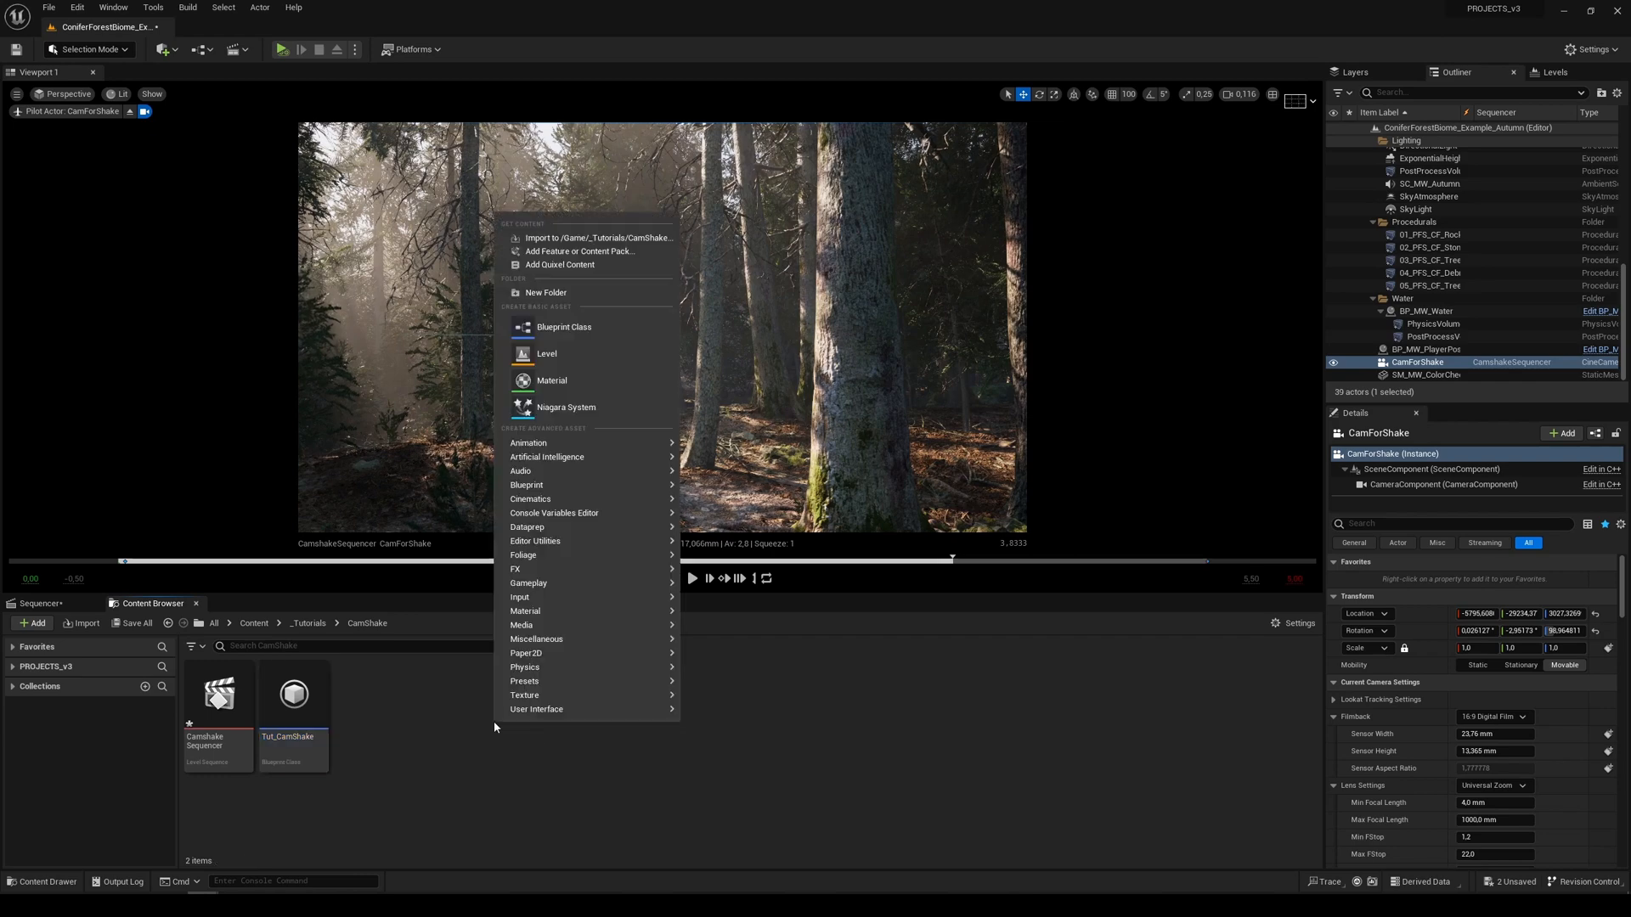
Begin a new Blueprint Class and search 'cam shake' to choose LegacyCameraShake as parent.
{"action": "left_click", "coordinate": [564, 328]}
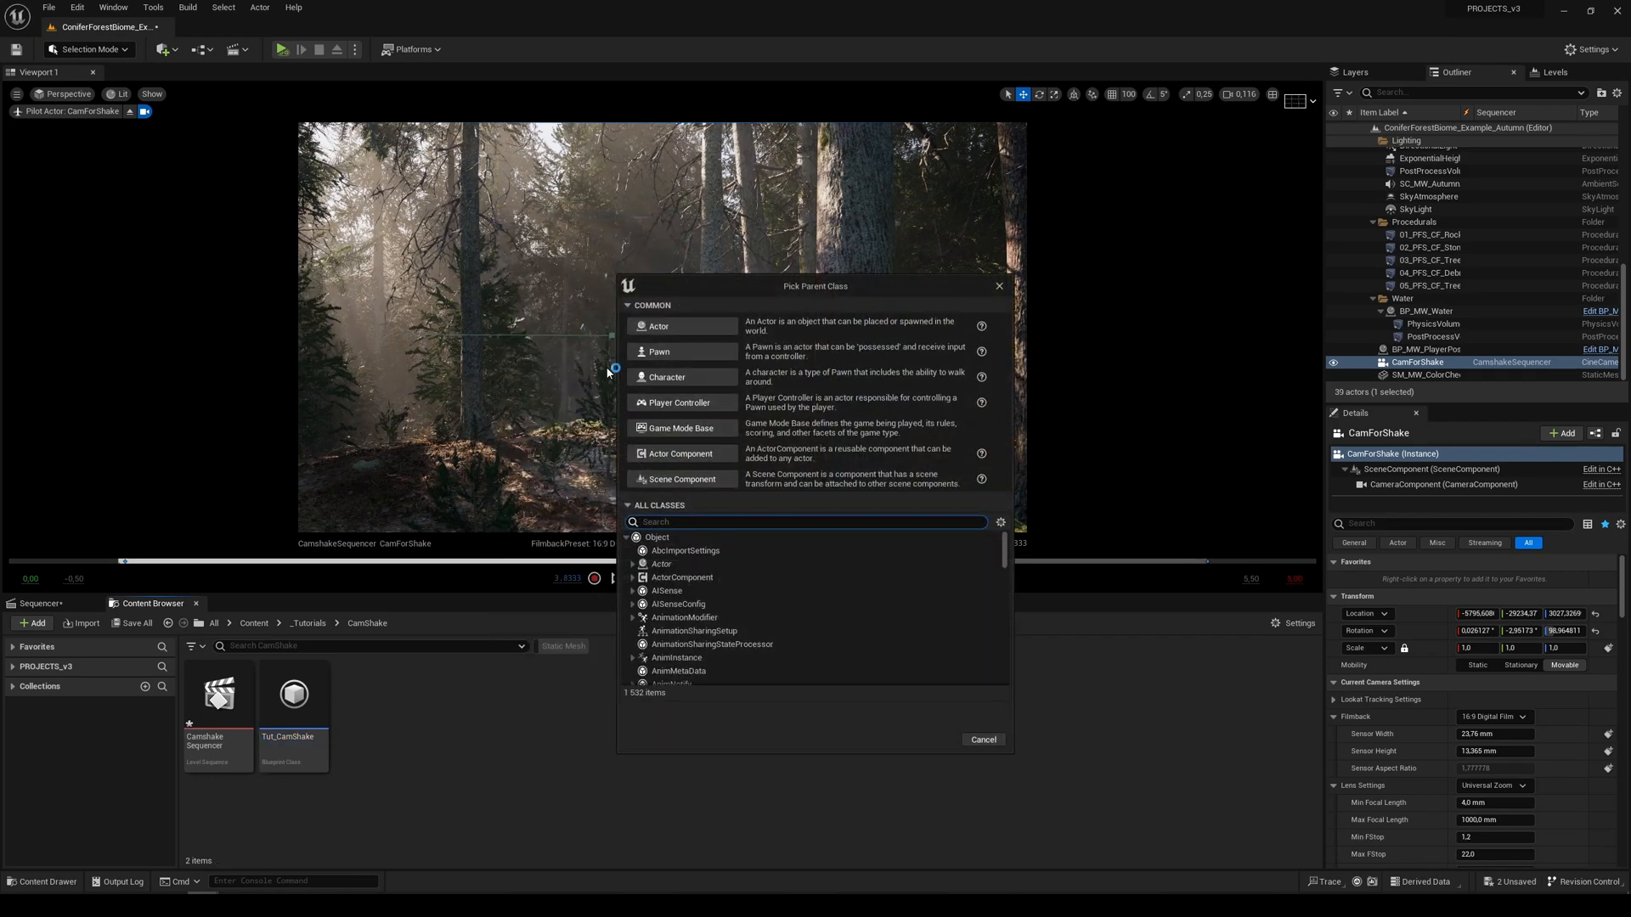
{"action": "left_click", "coordinate": [805, 522]}
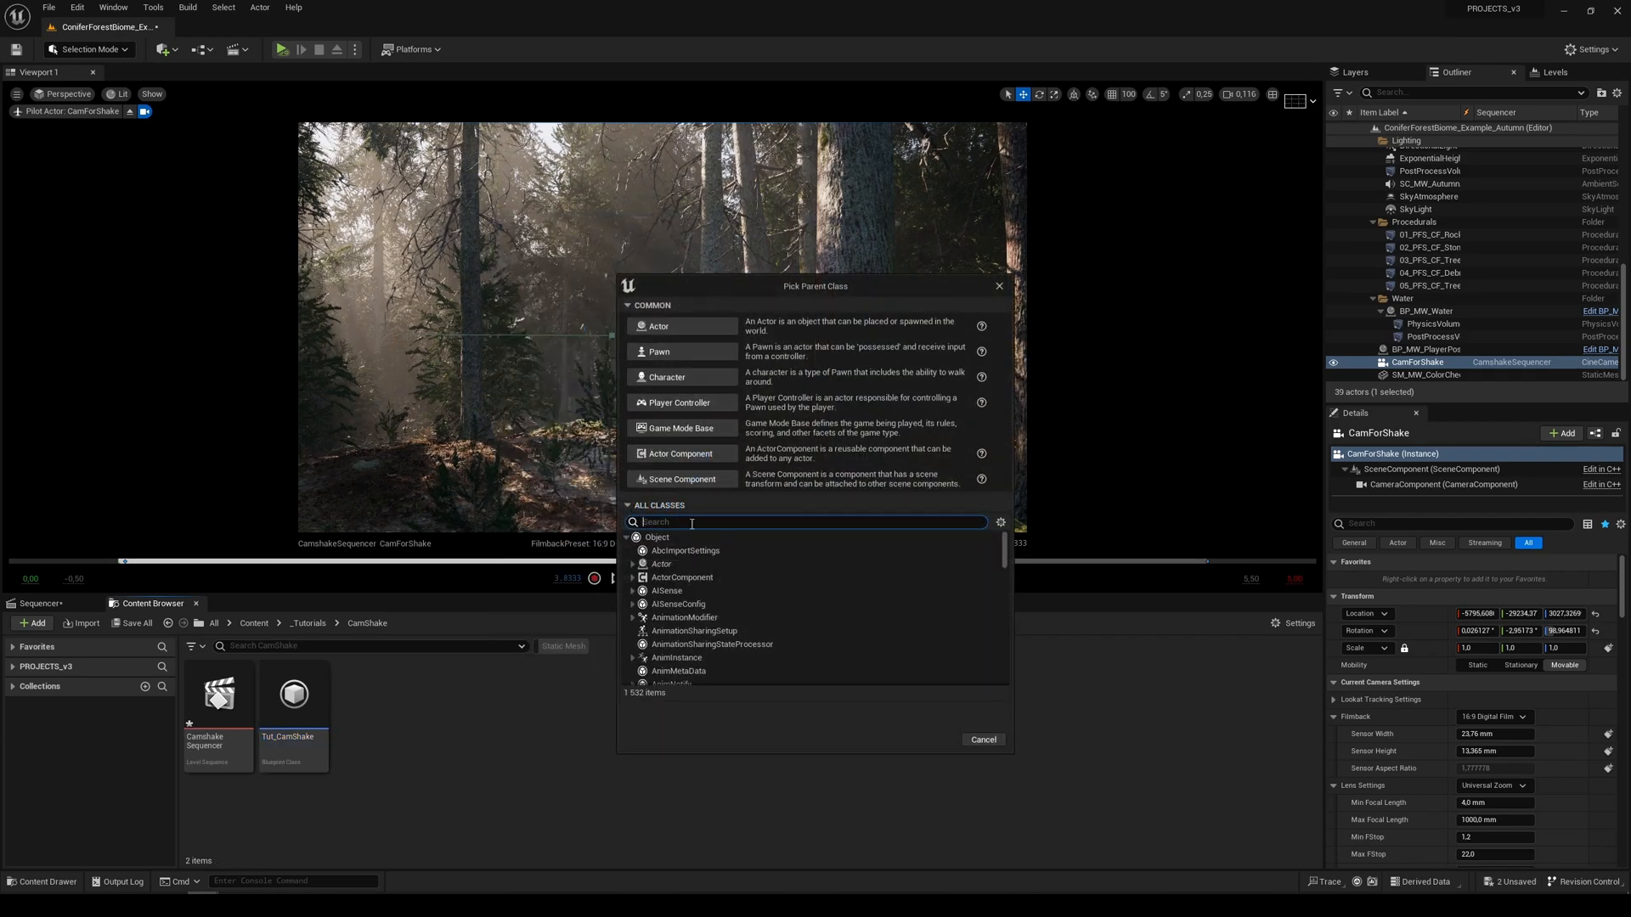
{"action": "type", "text": "cam"}
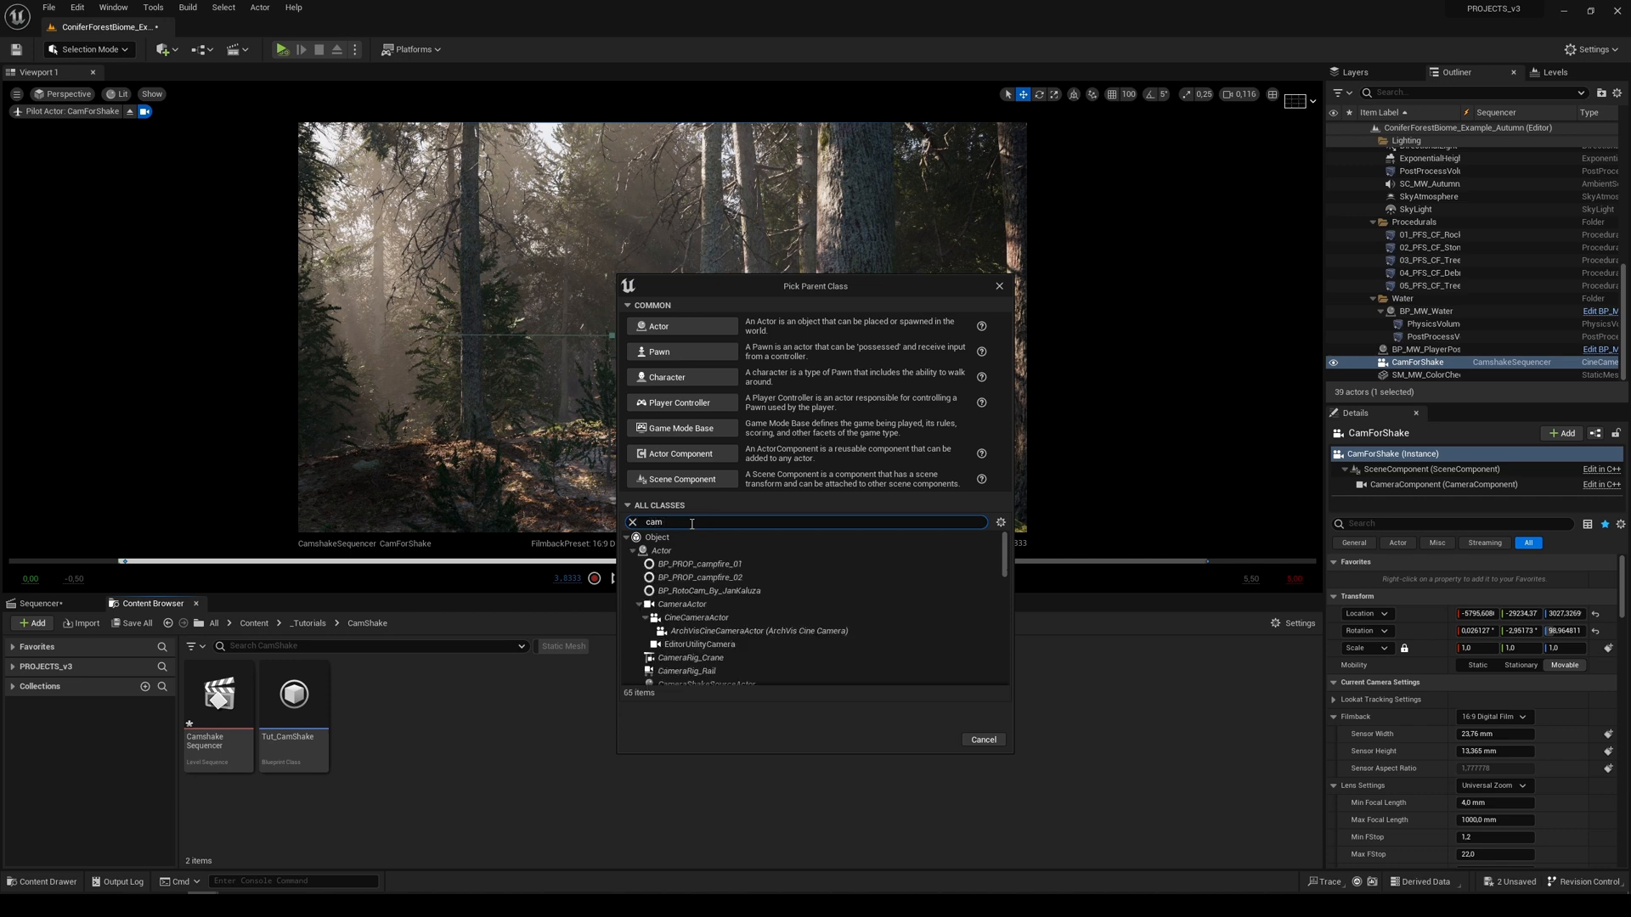
{"action": "type", "text": "shake"}
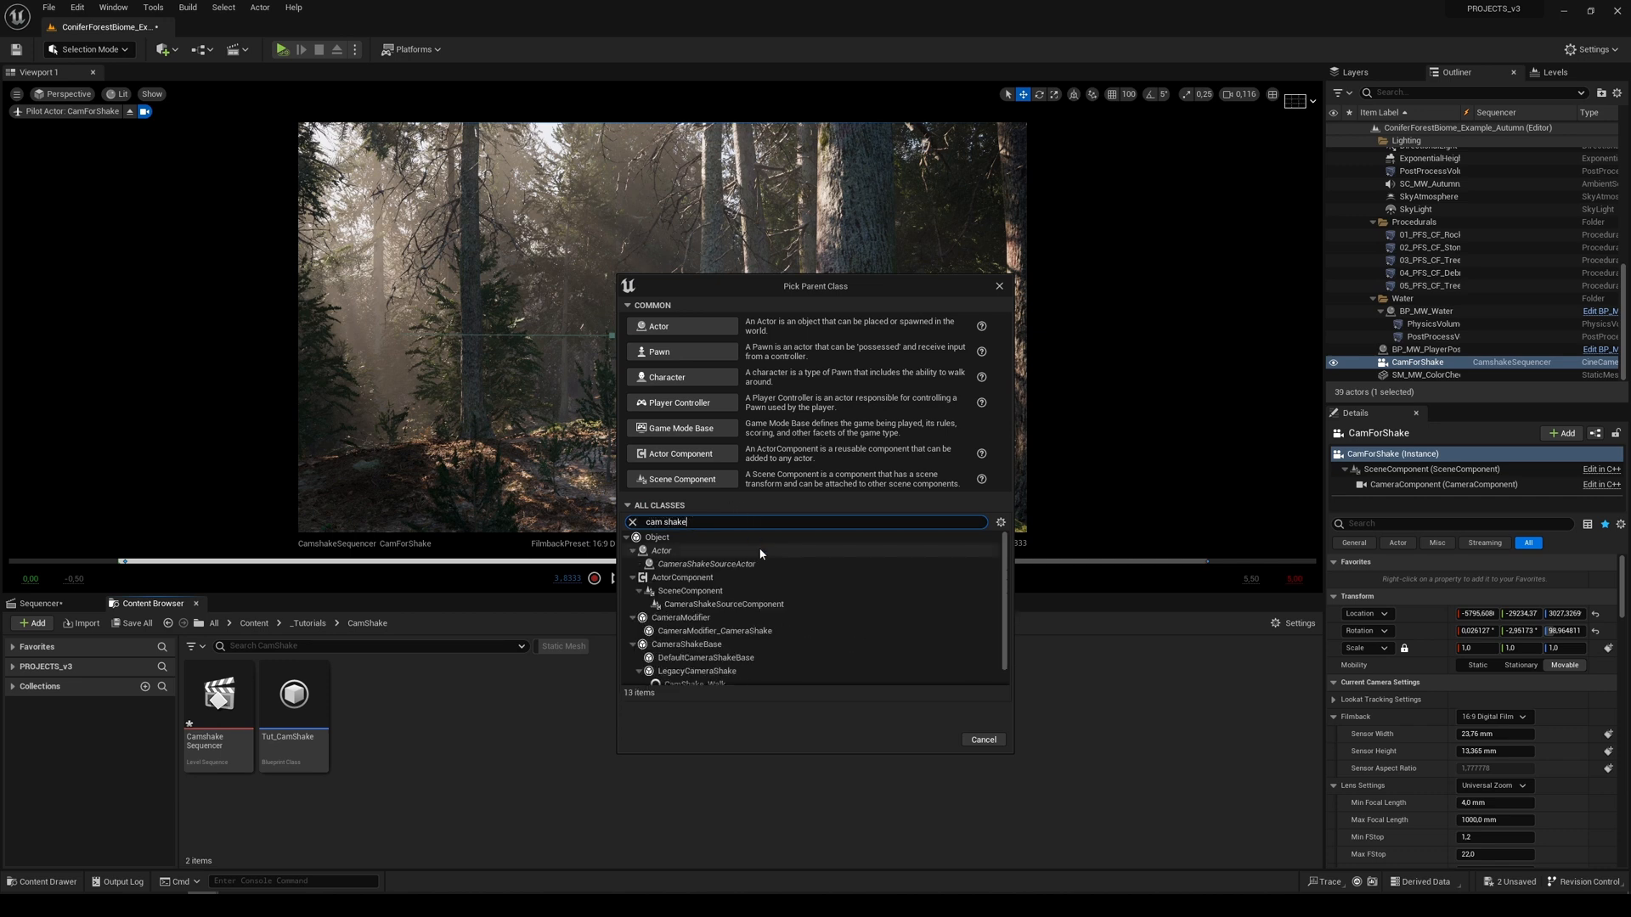
{"action": "left_click", "coordinate": [697, 652]}
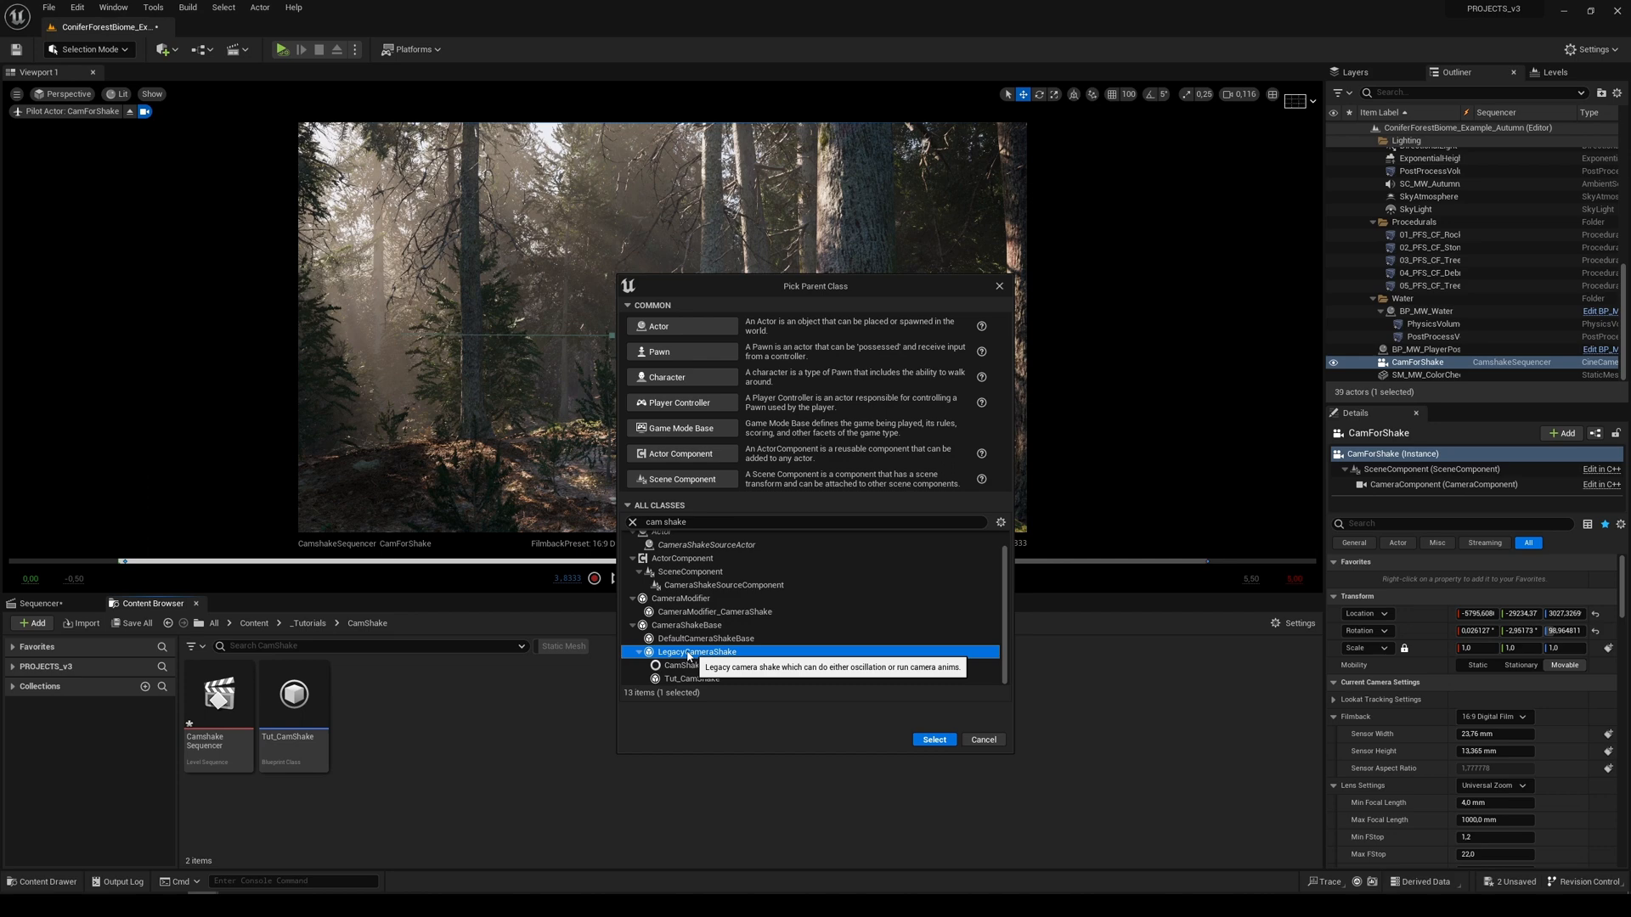
{"action": "mouse_move", "coordinate": [940, 744]}
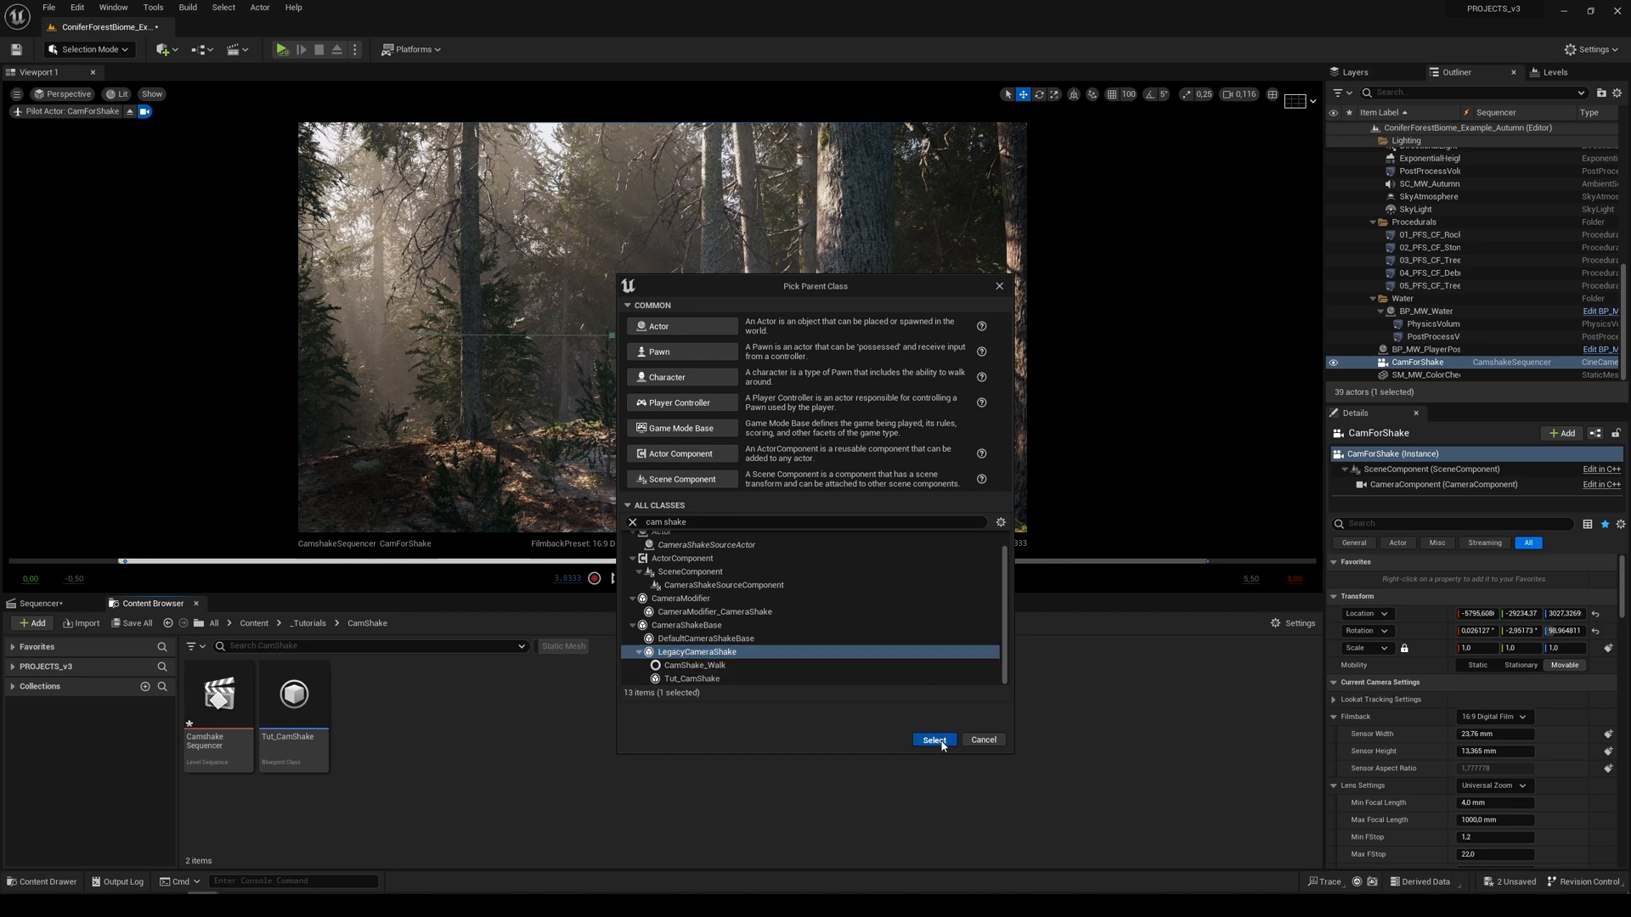
Name the new asset WalkCameraShake and load it in the Blueprint editor.
{"action": "left_click", "coordinate": [934, 740]}
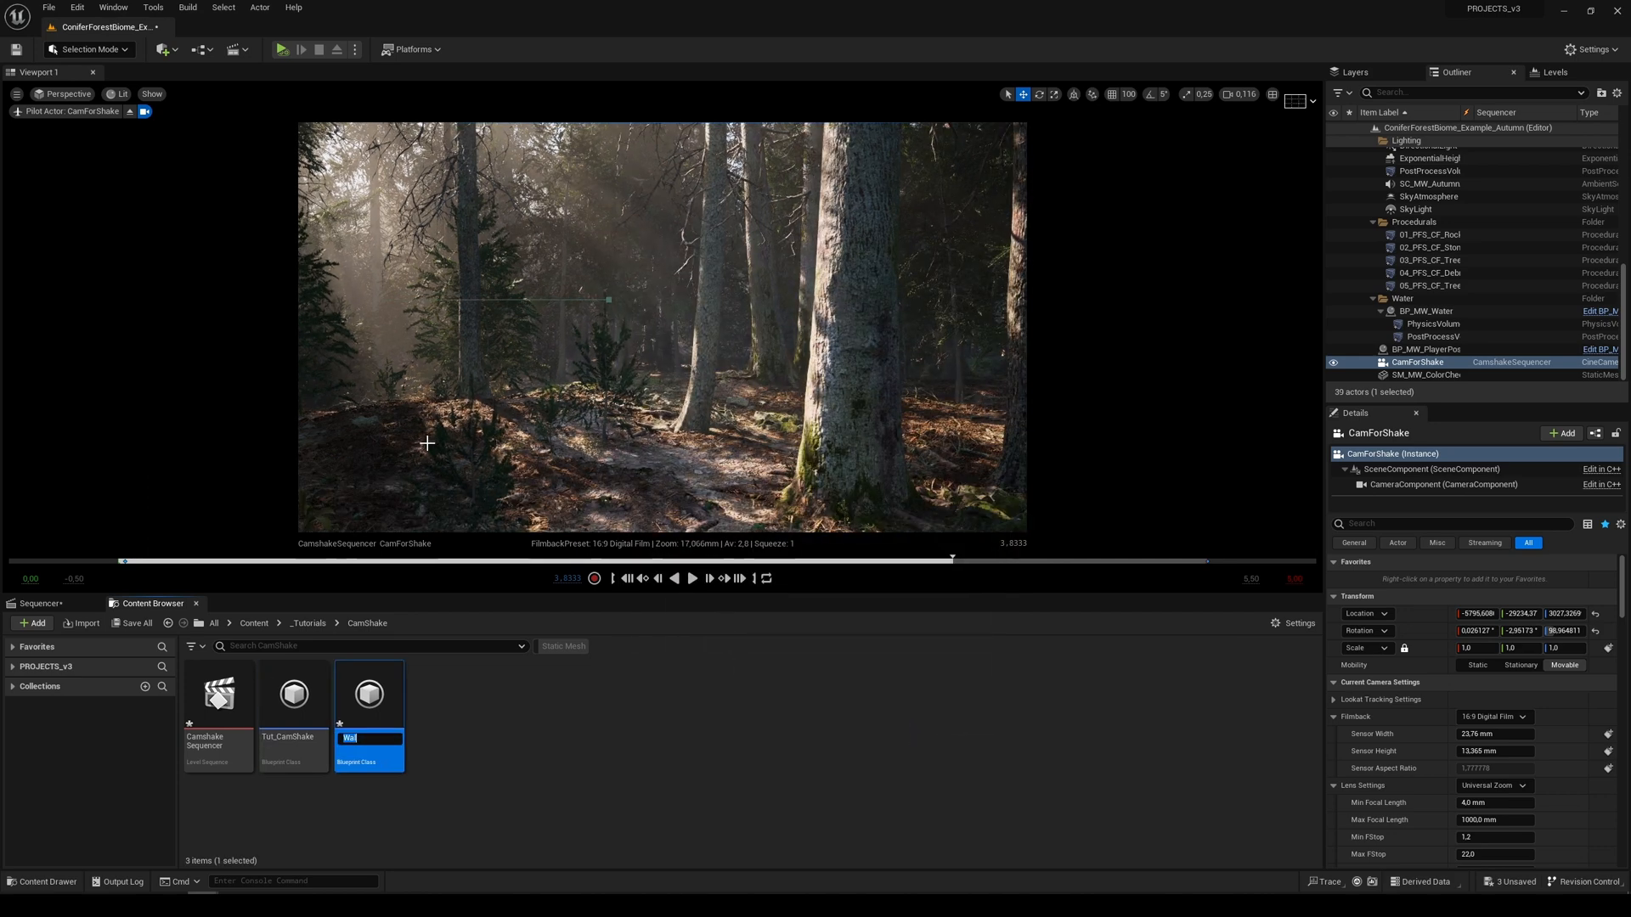
{"action": "type", "text": "WalkCamera"}
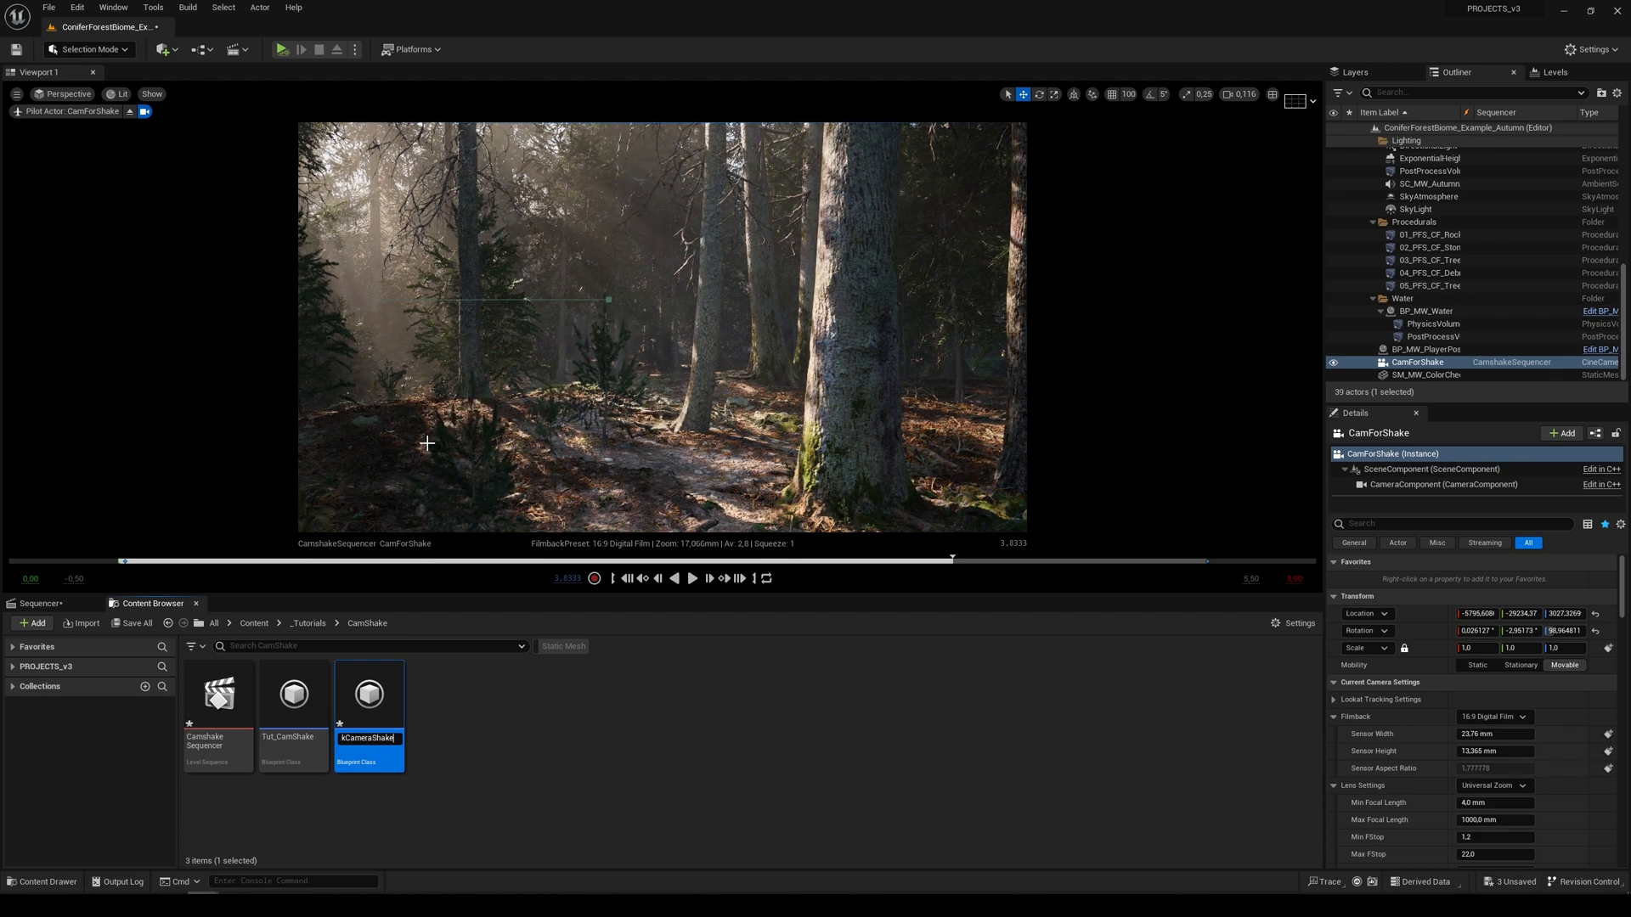
{"action": "double_click", "coordinate": [369, 694]}
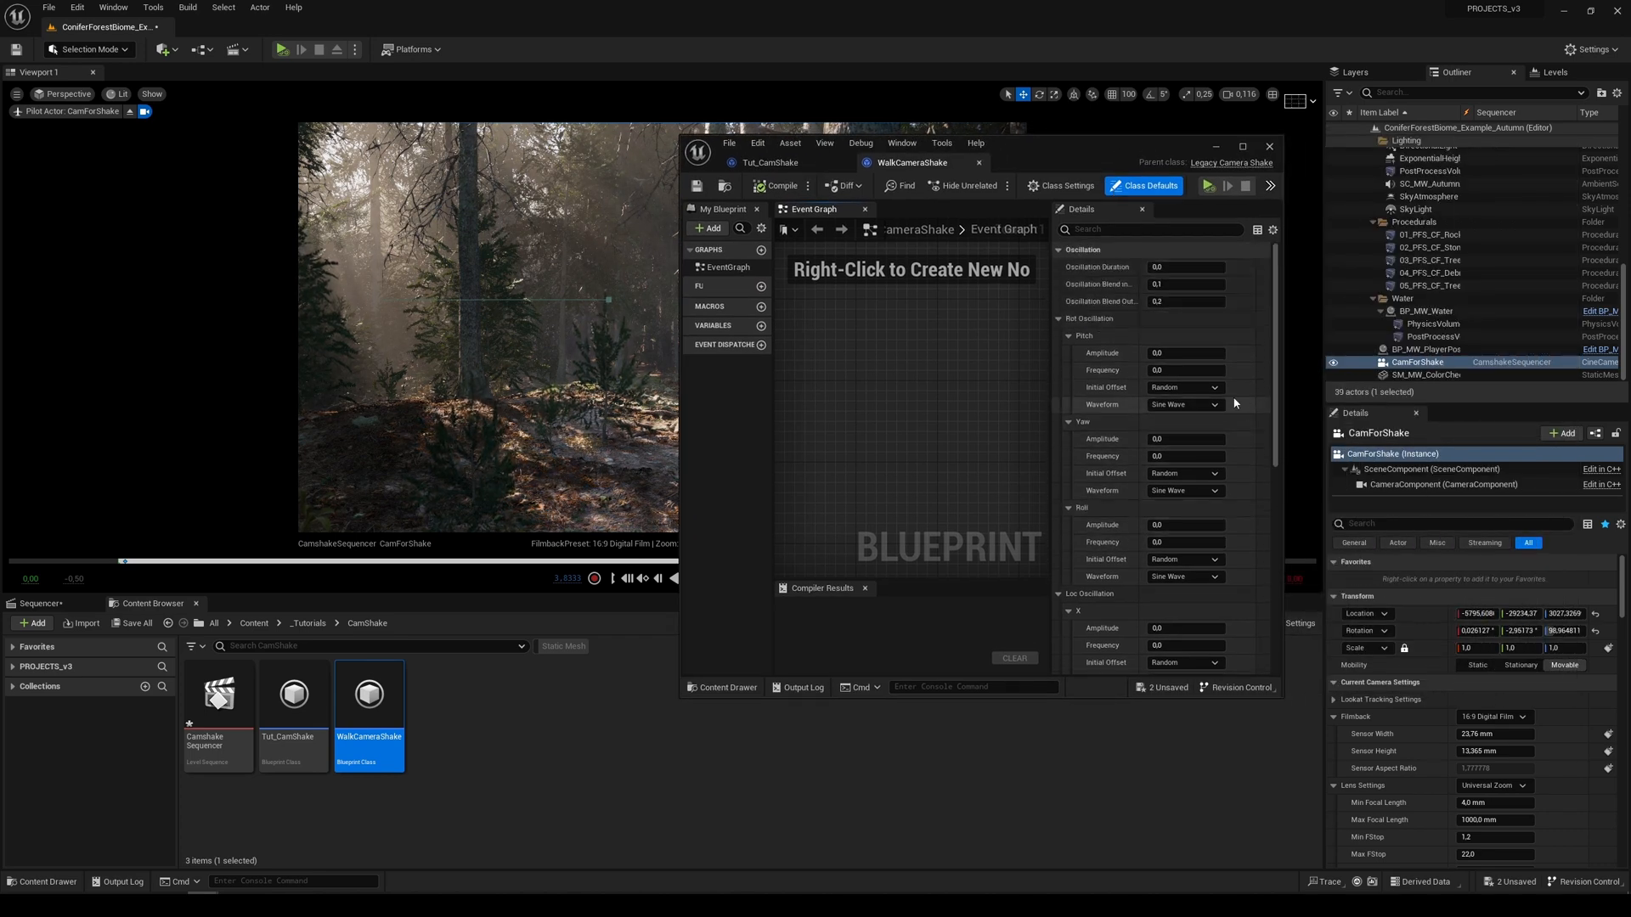
Compile WalkCameraShake, set Oscillation Duration 10.0, and give the rotation oscillation amplitude 3 and 1.0 values.
{"action": "left_click", "coordinate": [775, 185]}
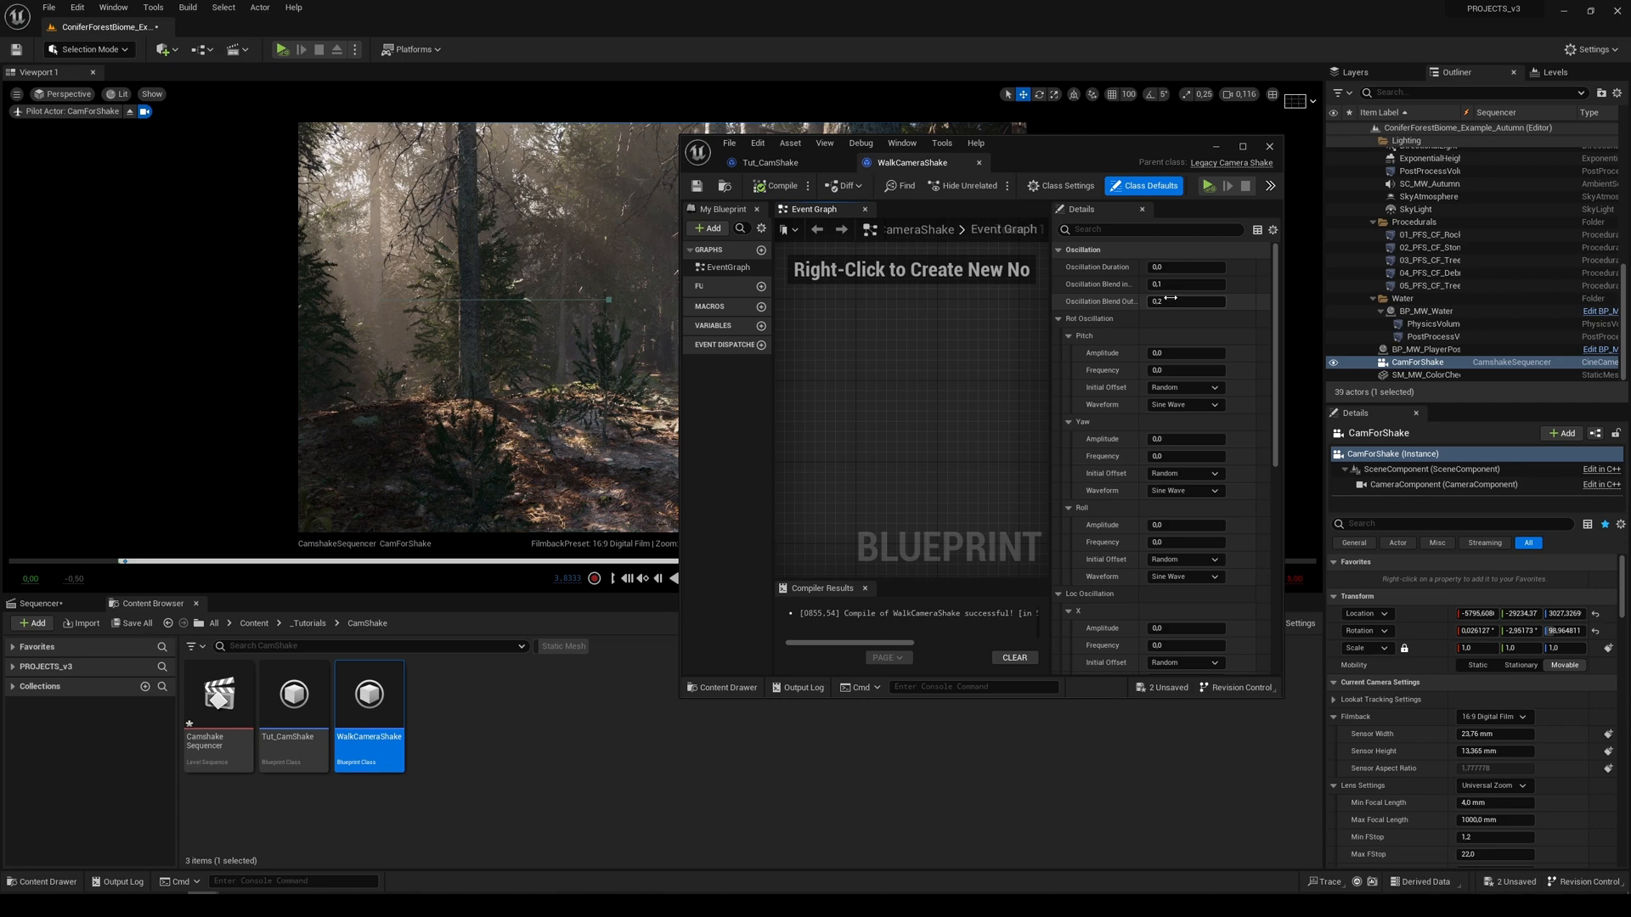
{"action": "left_click", "coordinate": [1185, 267]}
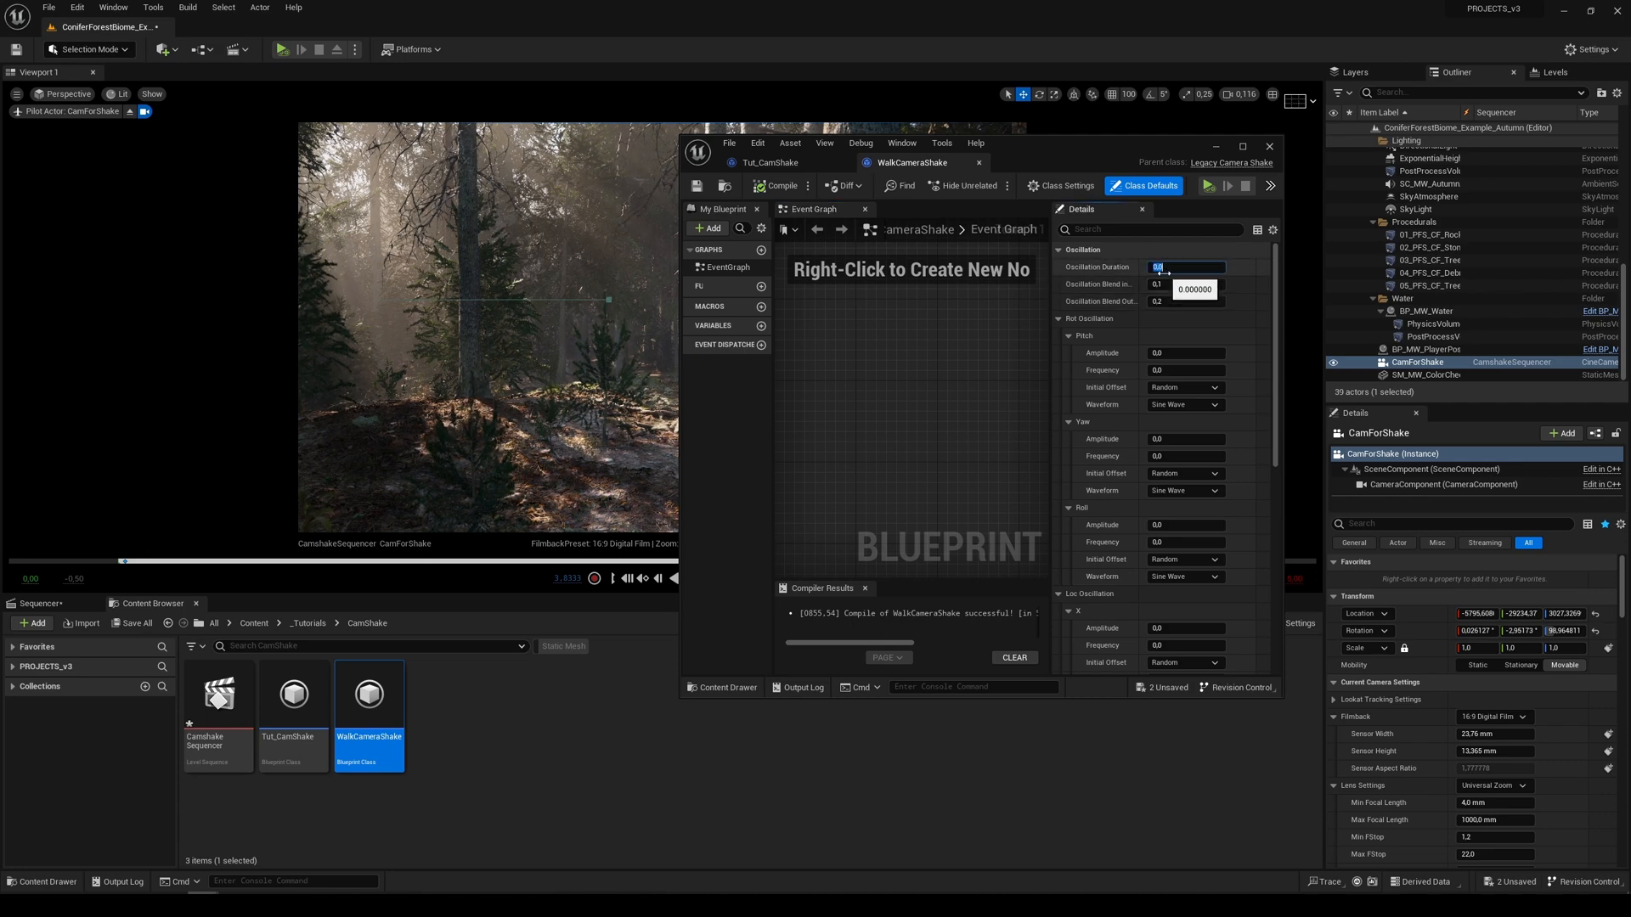
{"action": "type", "text": "10.0"}
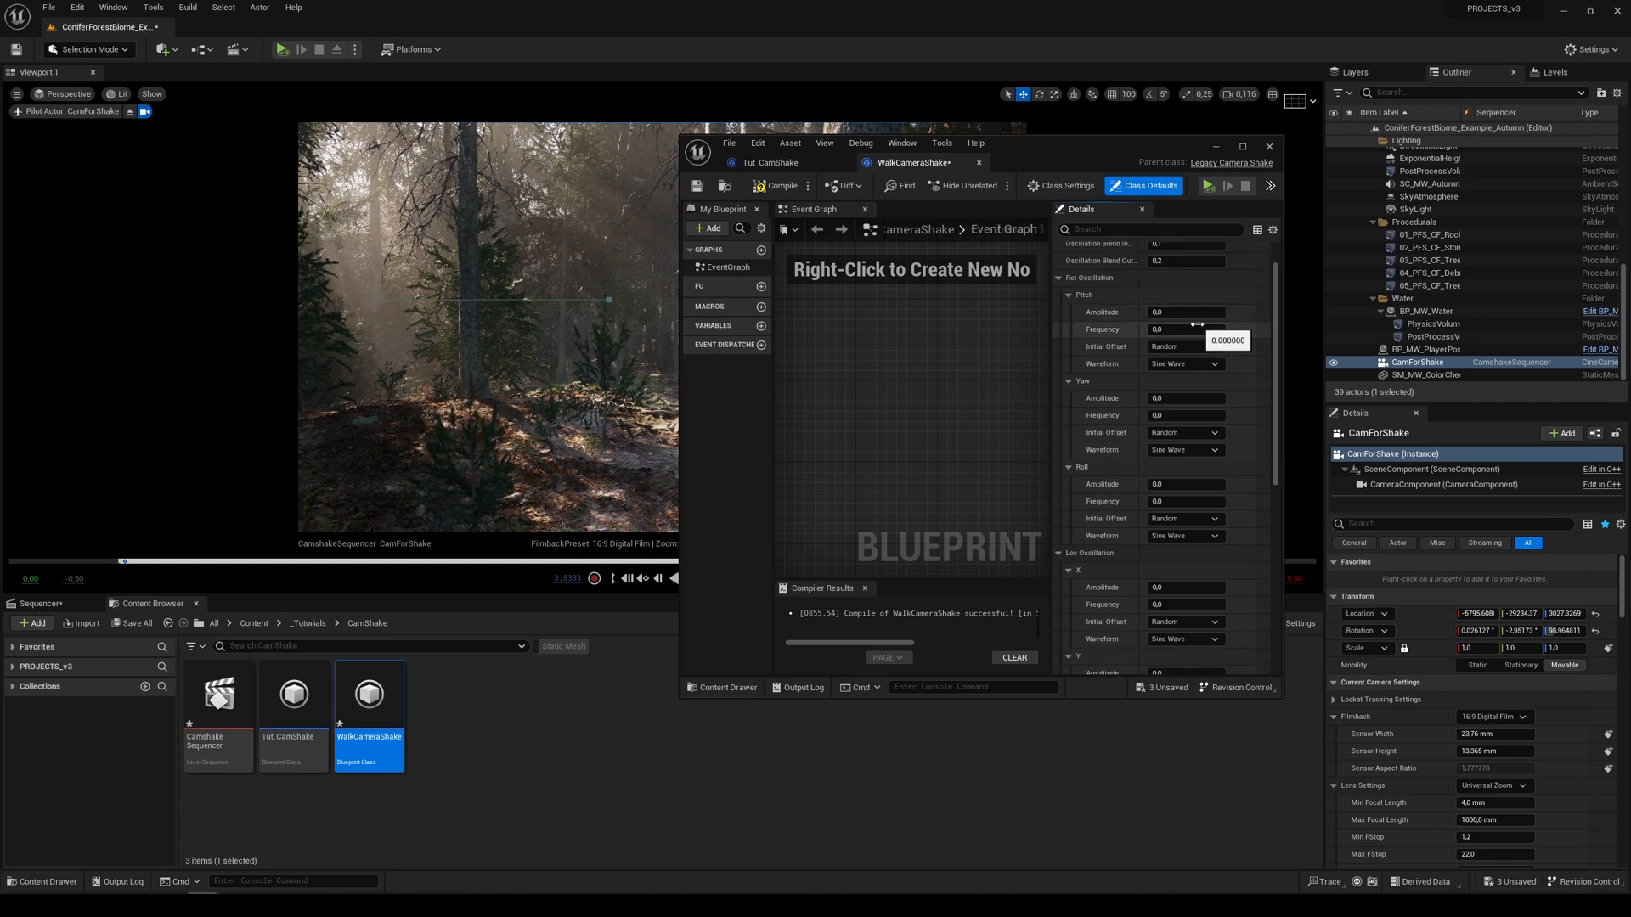
{"action": "type", "text": "3"}
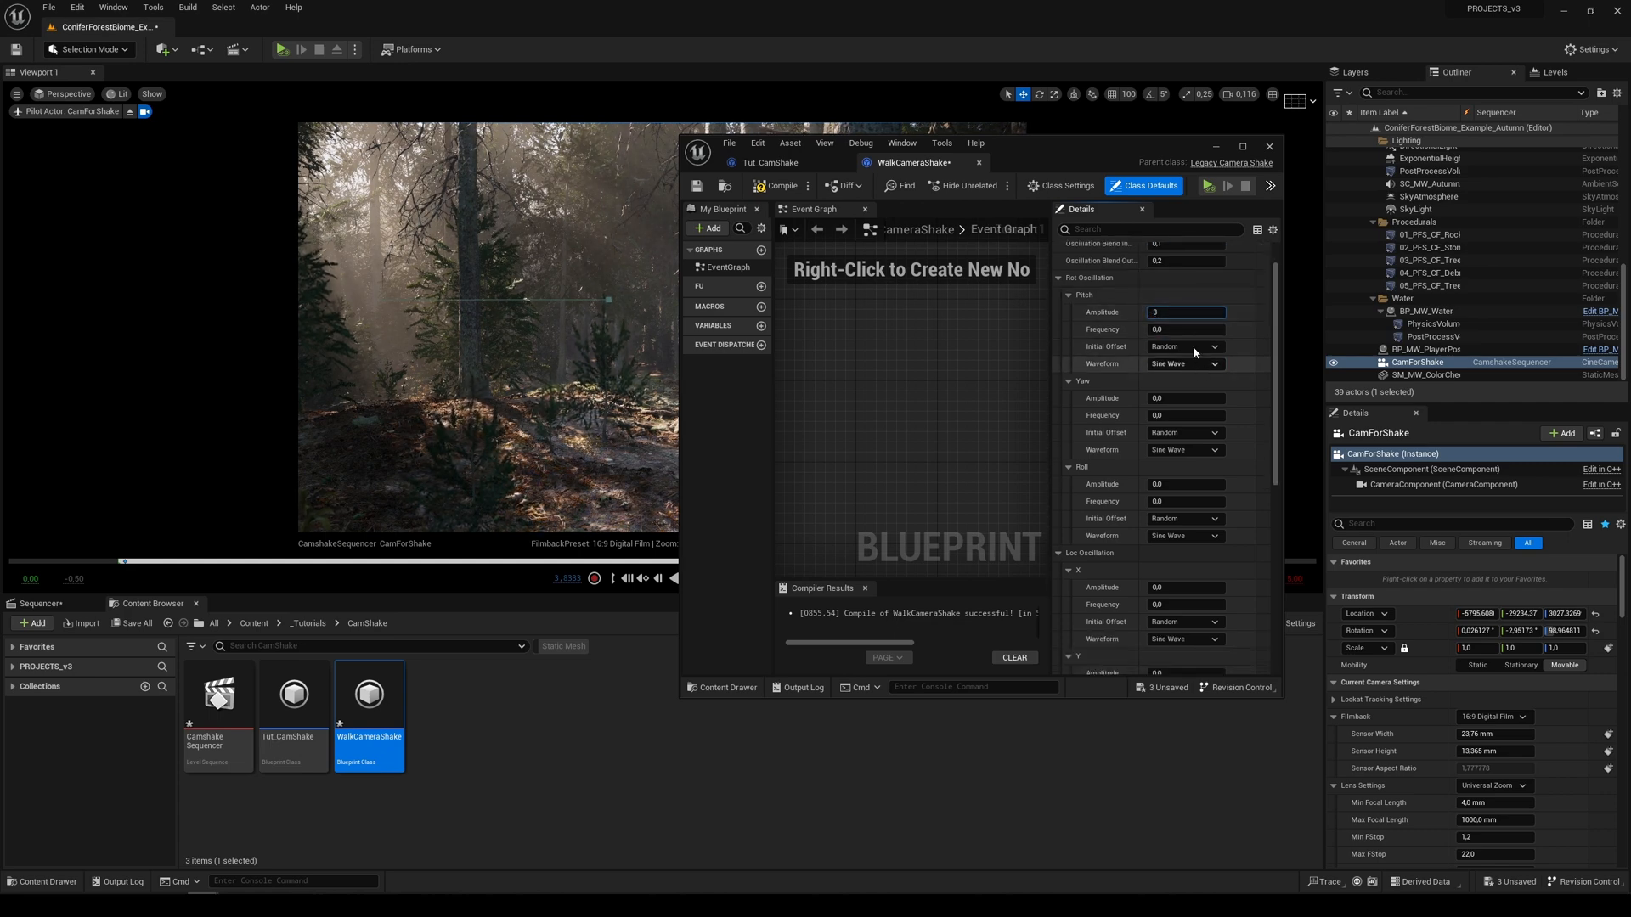
{"action": "left_click", "coordinate": [1186, 329]}
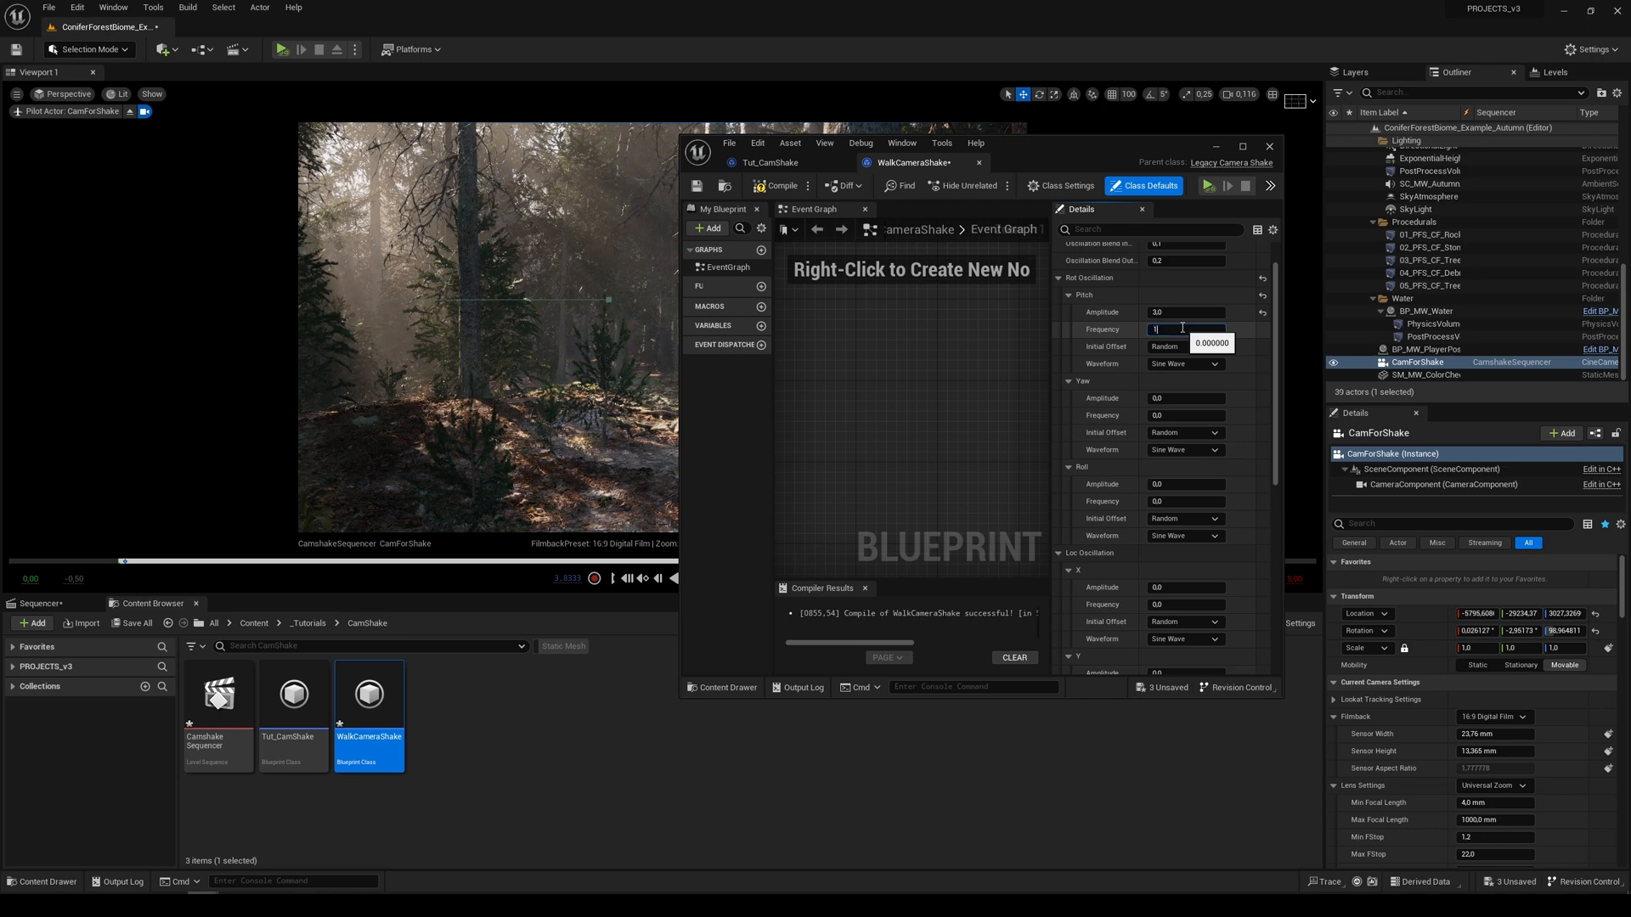
{"action": "left_click", "coordinate": [1185, 397]}
{"action": "type", "text": "1"}
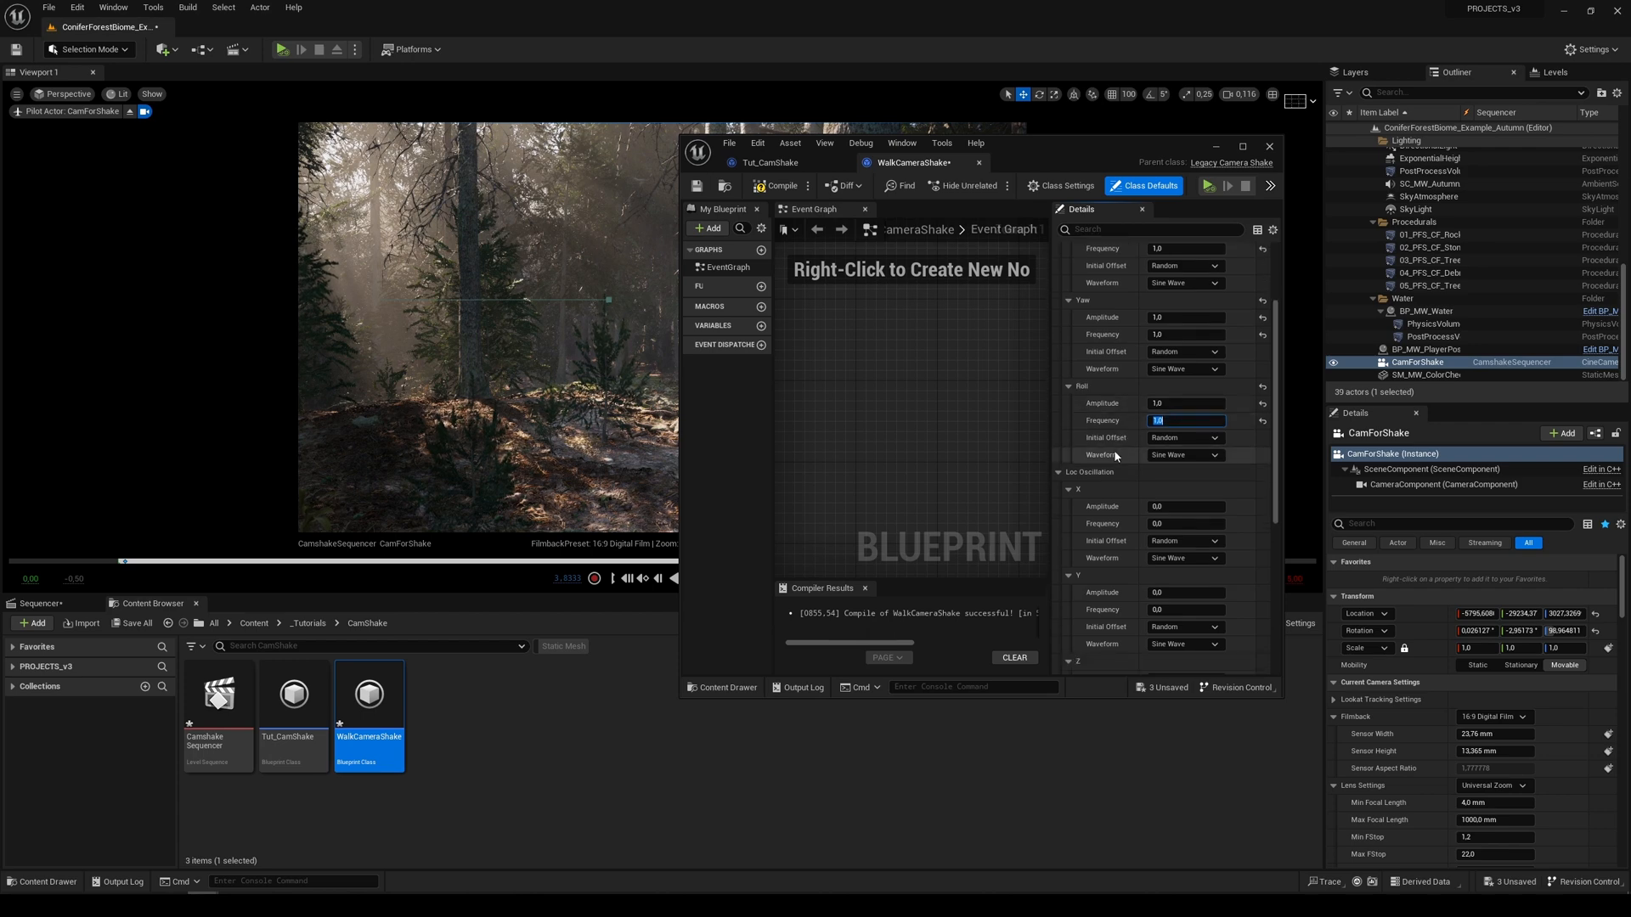
Set Loc Oscillation Y amplitude 5, frequency 1, Z amplitude 10, frequency 2, and return to CamshakeSequencer.
{"action": "scroll", "scroll_direction": "down", "scroll_amount": 3}
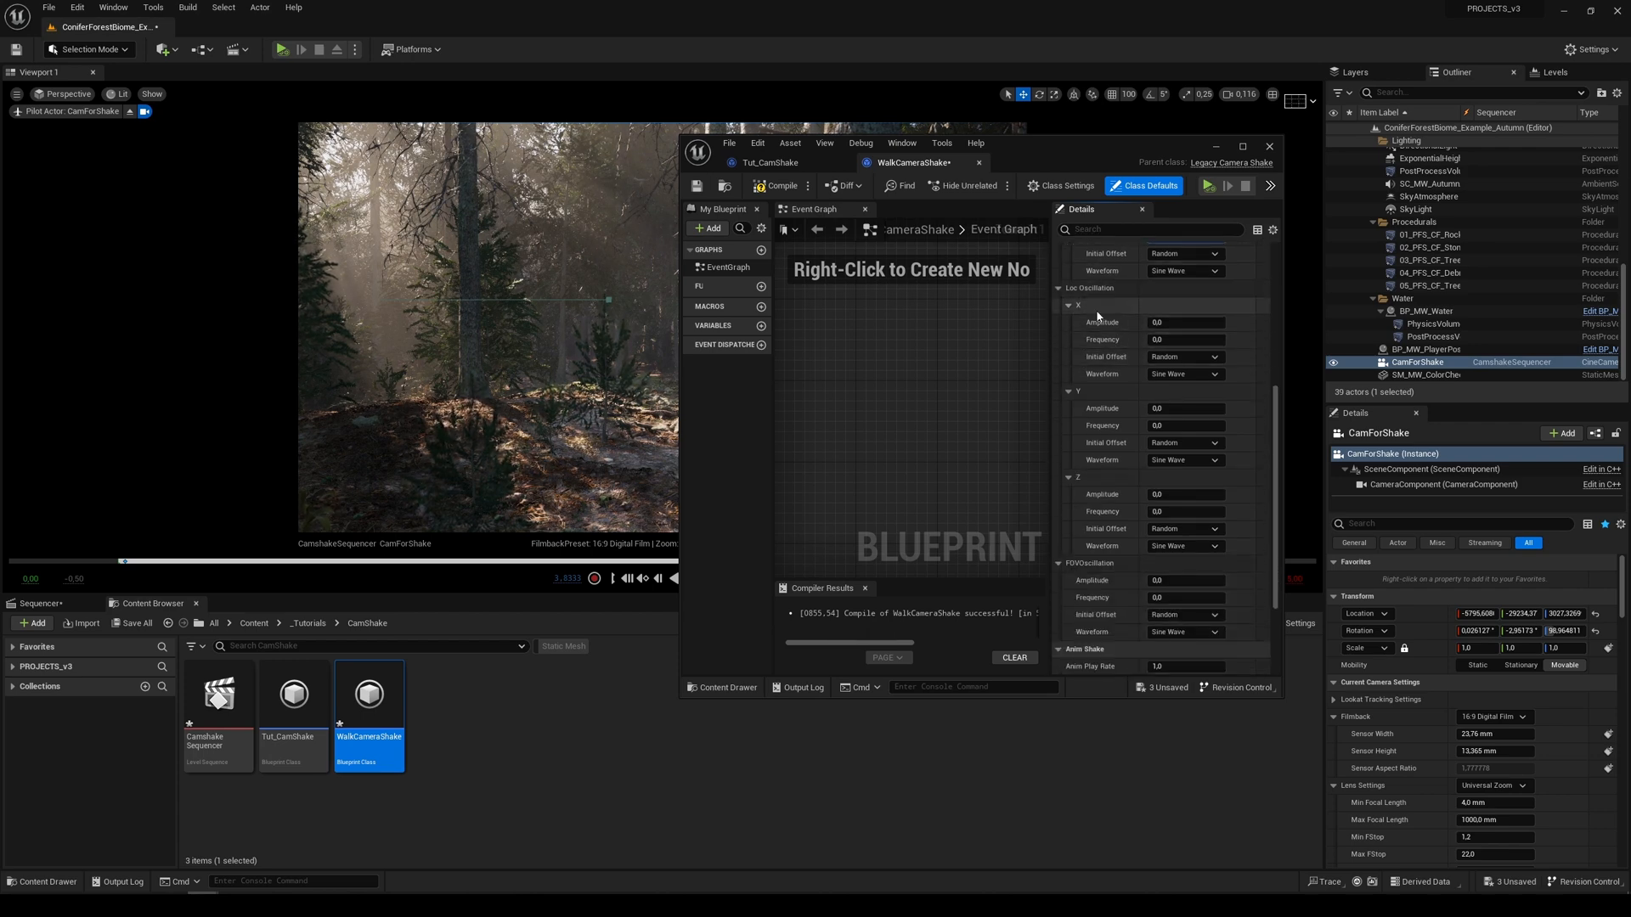
{"action": "scroll", "scroll_direction": "down", "scroll_amount": 3}
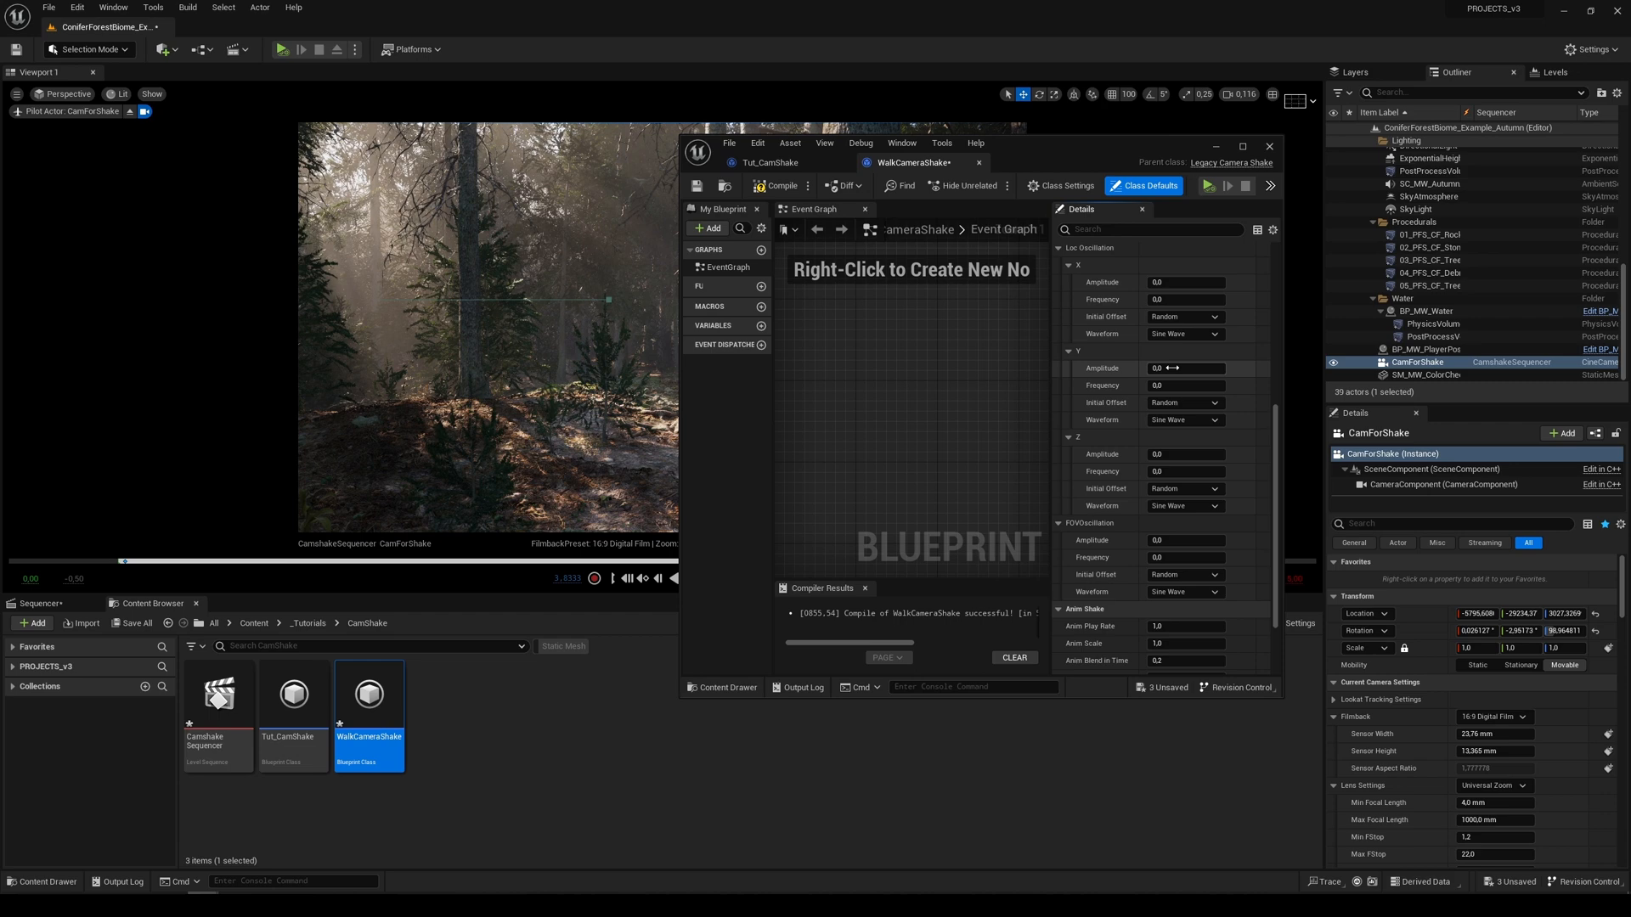
{"action": "mouse_move", "coordinate": [1183, 368]}
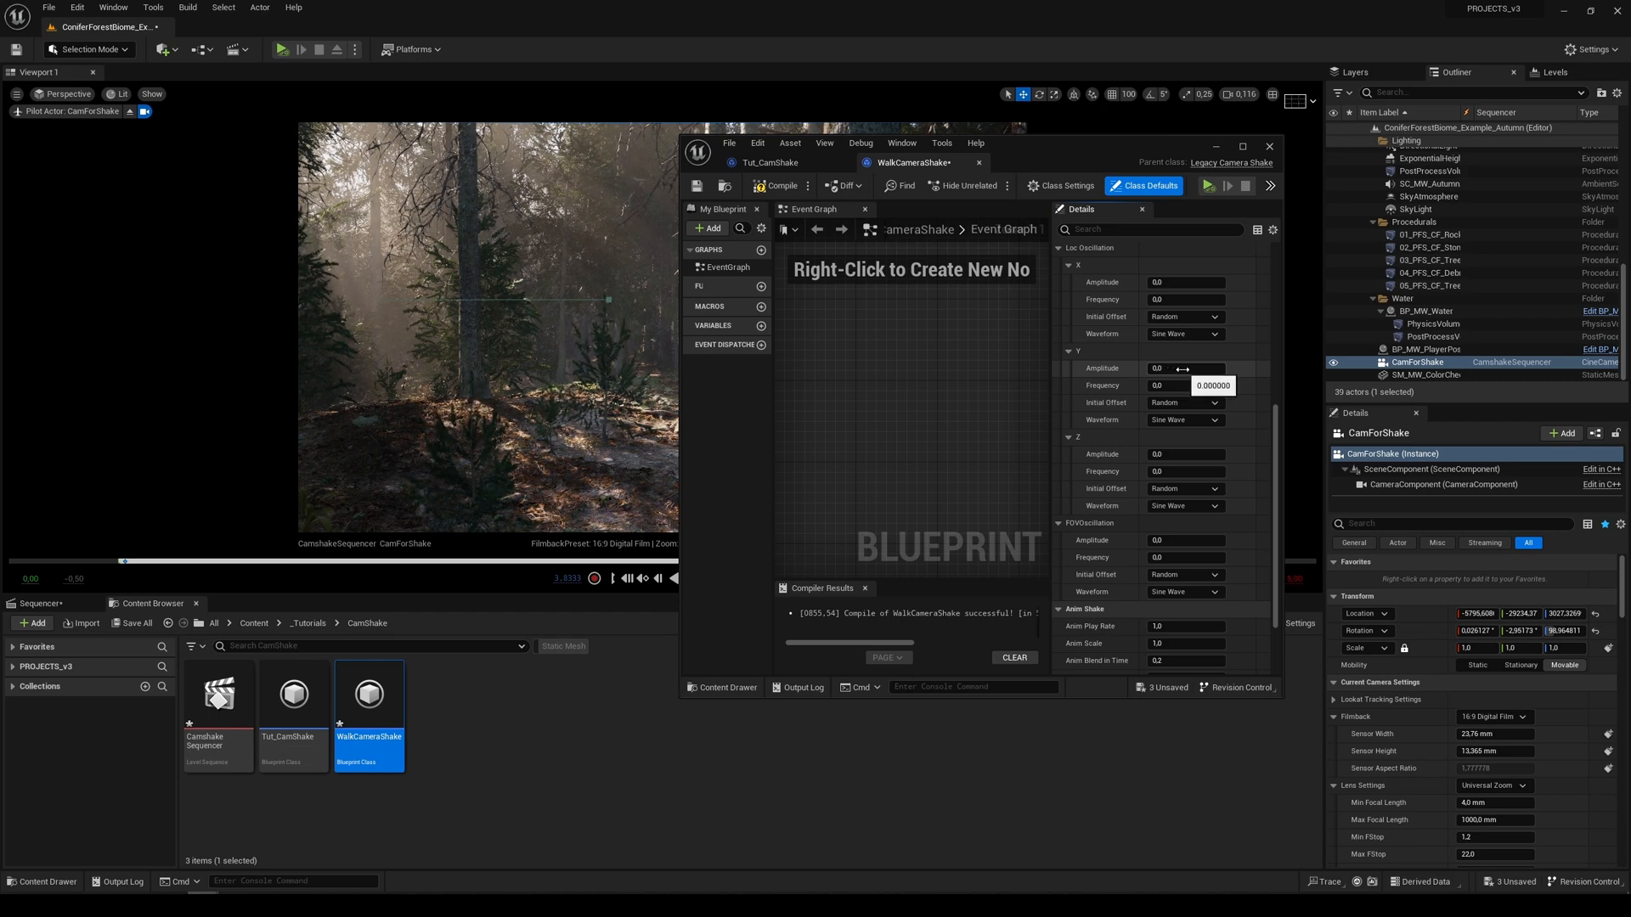
{"action": "type", "text": "5"}
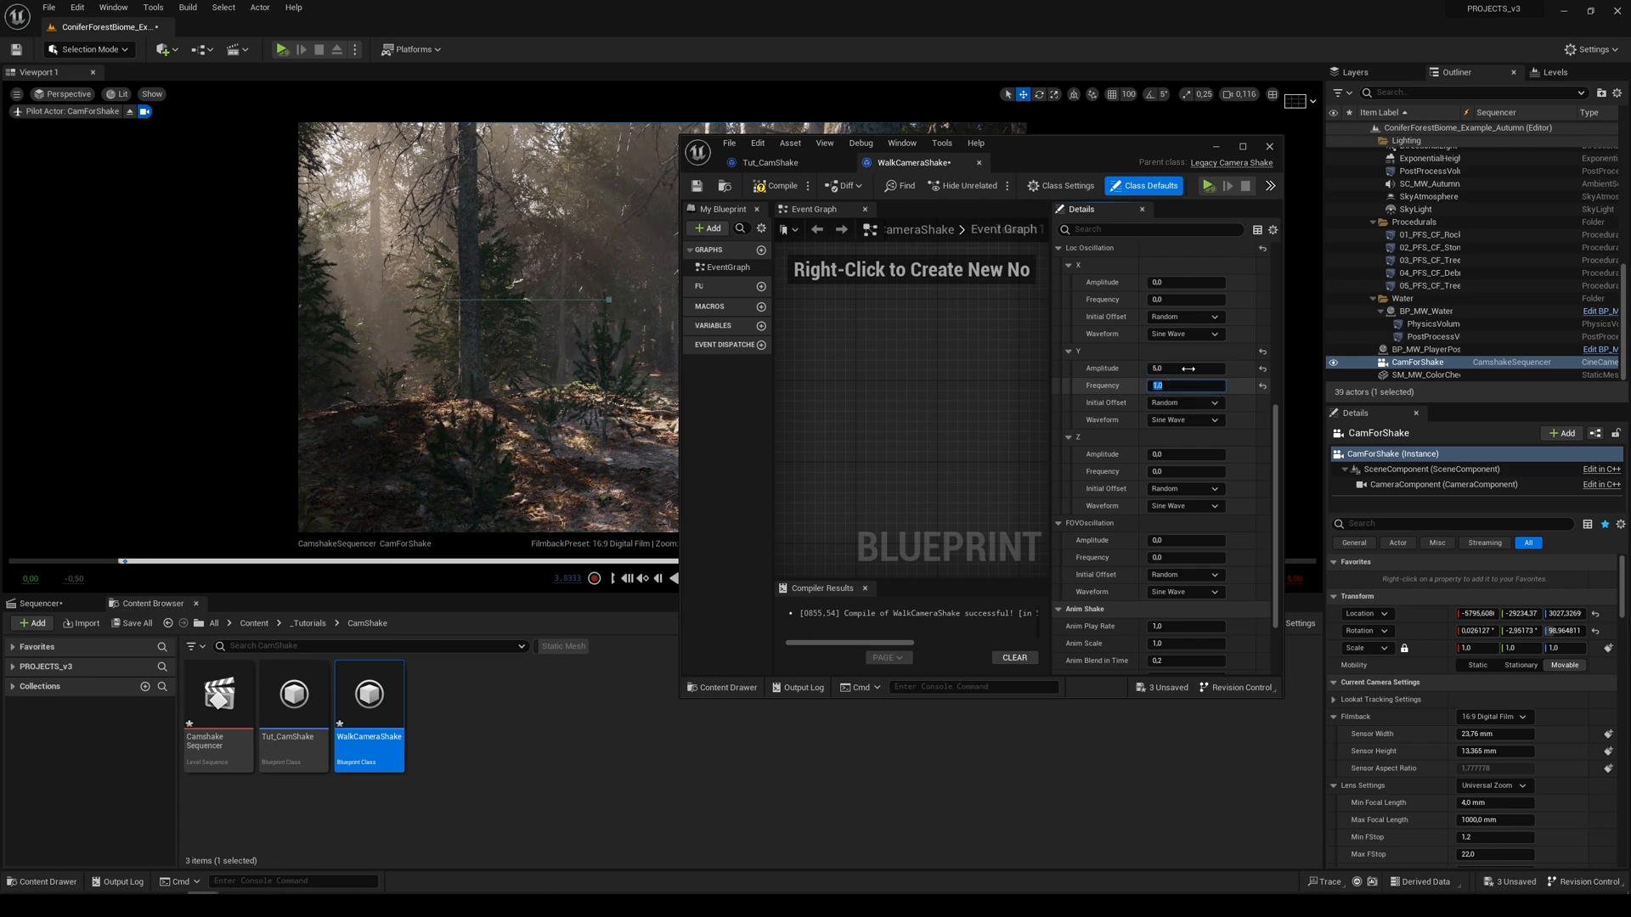
{"action": "left_click", "coordinate": [1186, 455]}
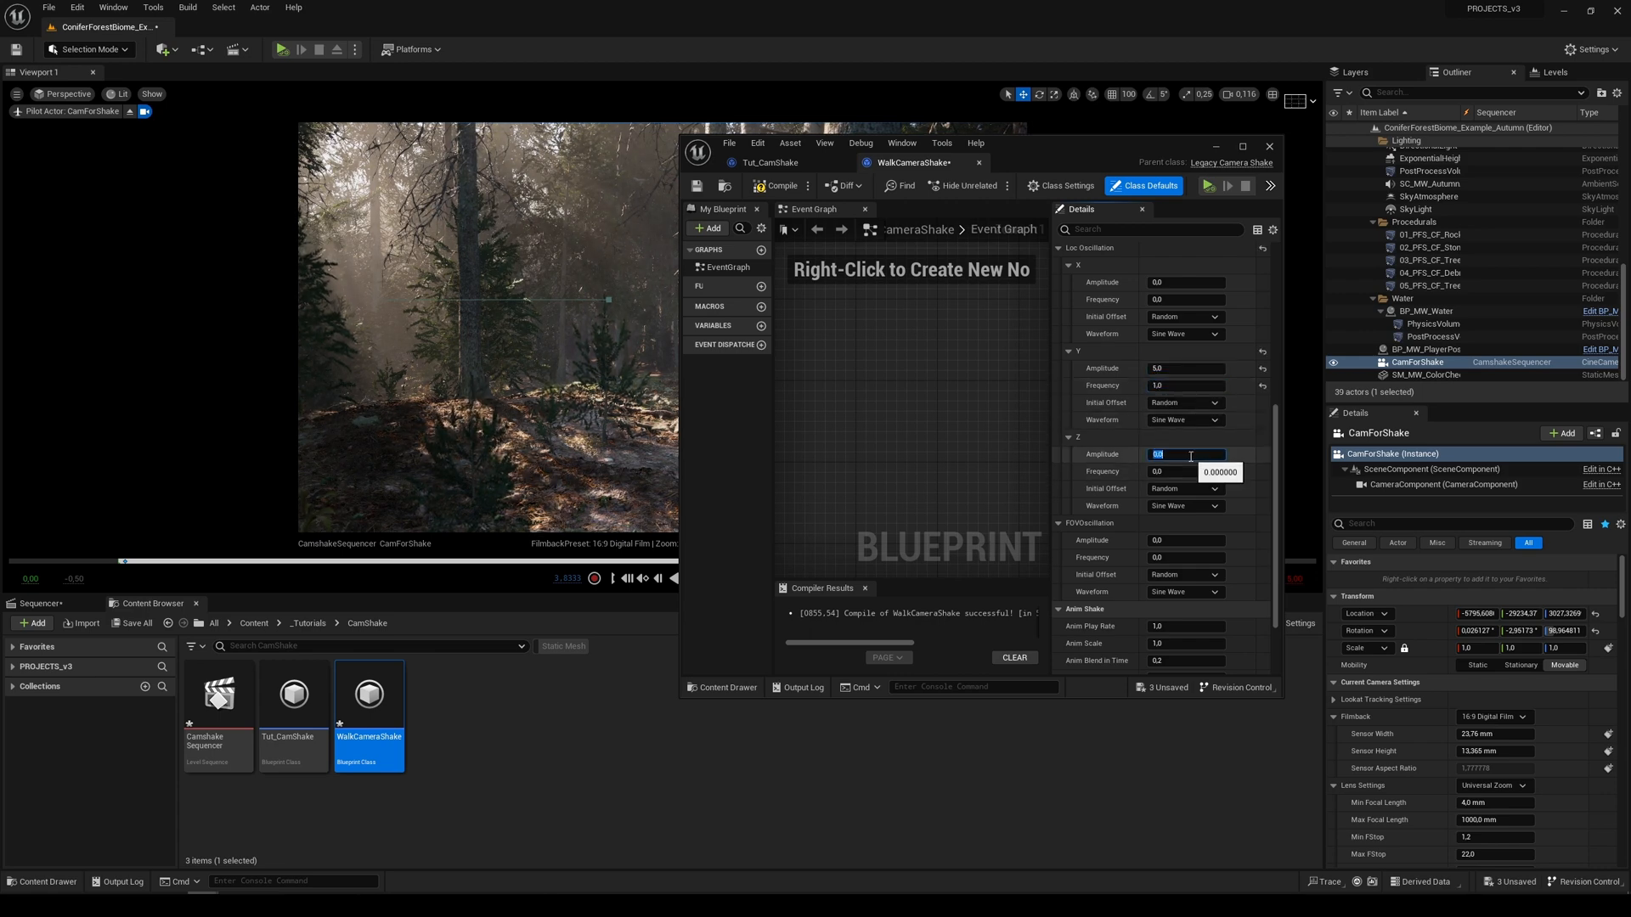
{"action": "type", "text": "10"}
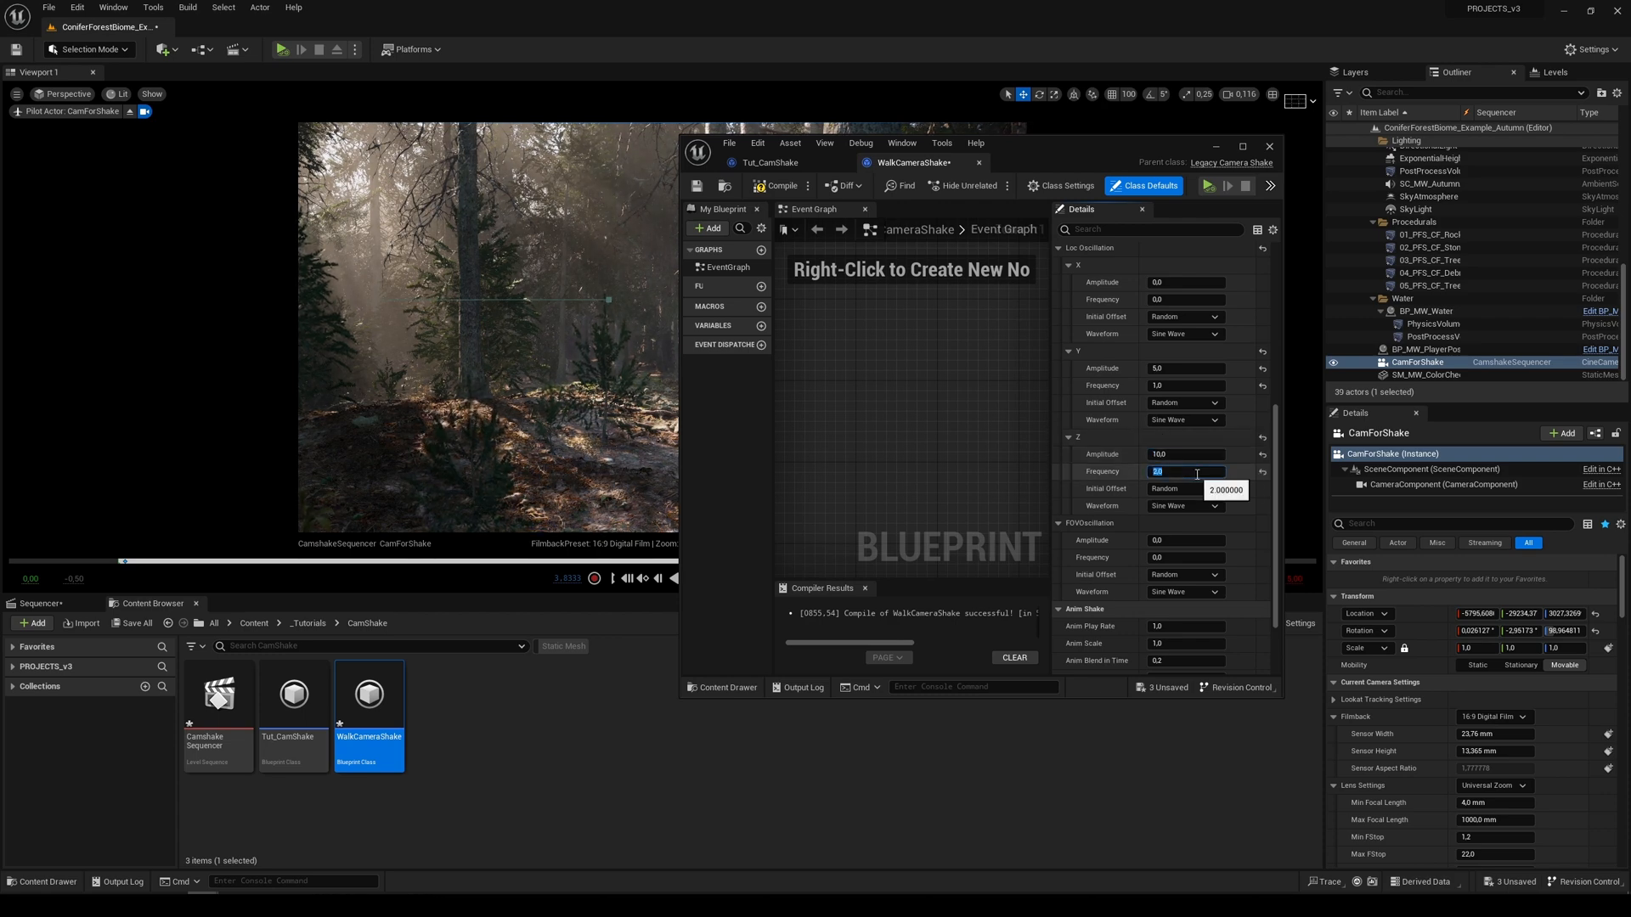
{"action": "key", "text": "Enter"}
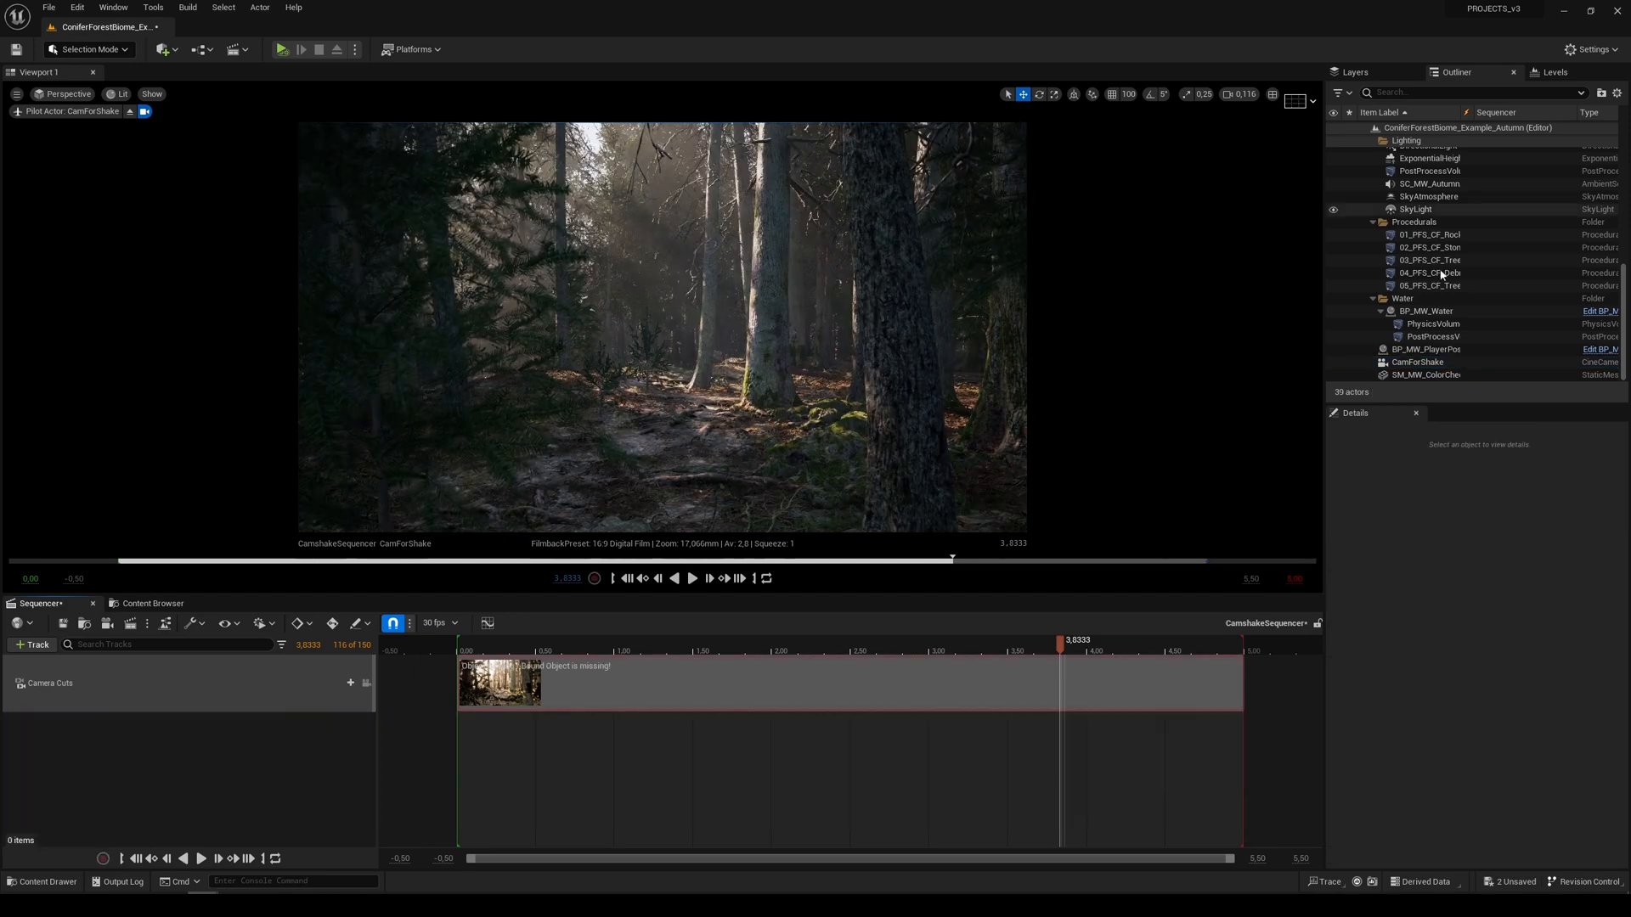
Add CamForShake to CamshakeSequencer with a Camera Shake track using WalkCameraShake.
{"action": "left_click", "coordinate": [1417, 362]}
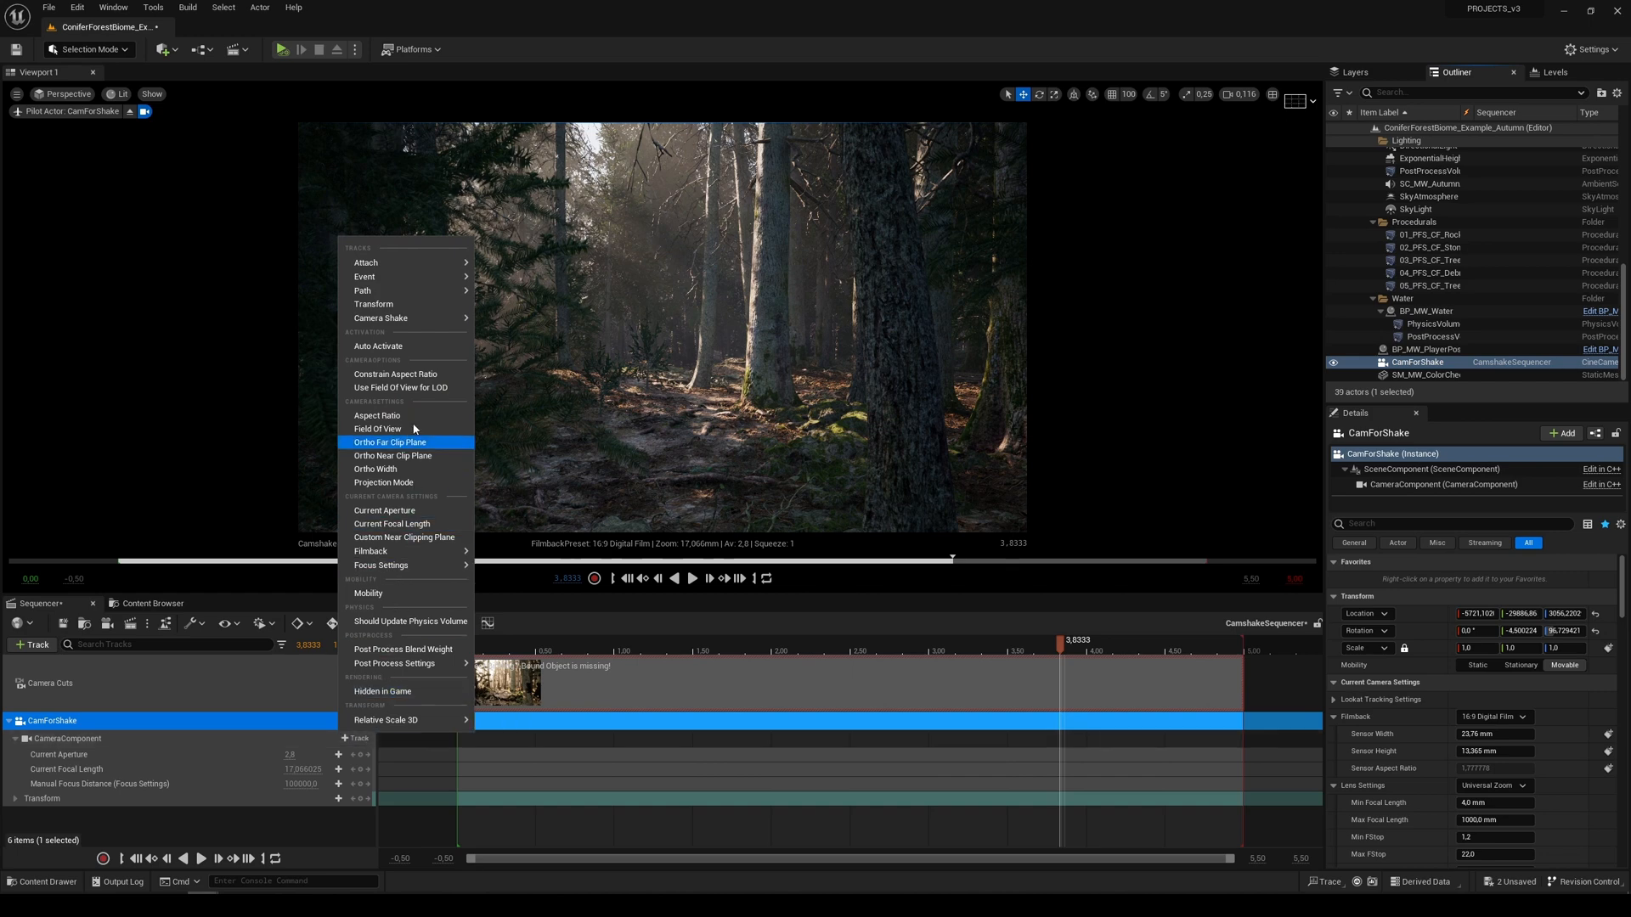
{"action": "left_click", "coordinate": [380, 317]}
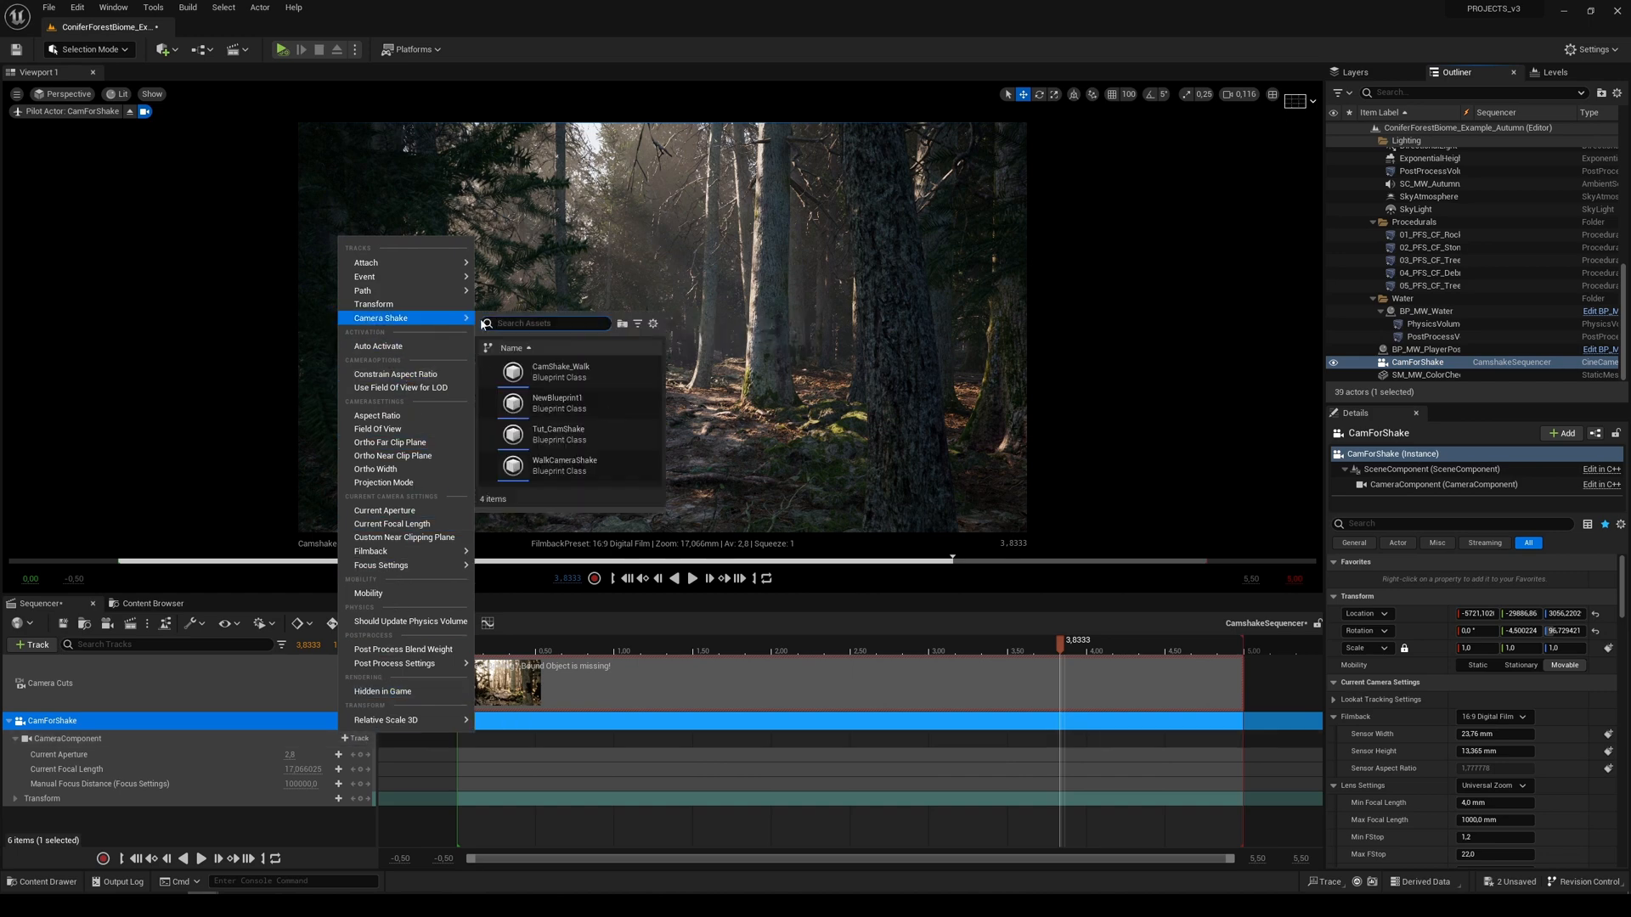
{"action": "left_click", "coordinate": [564, 466]}
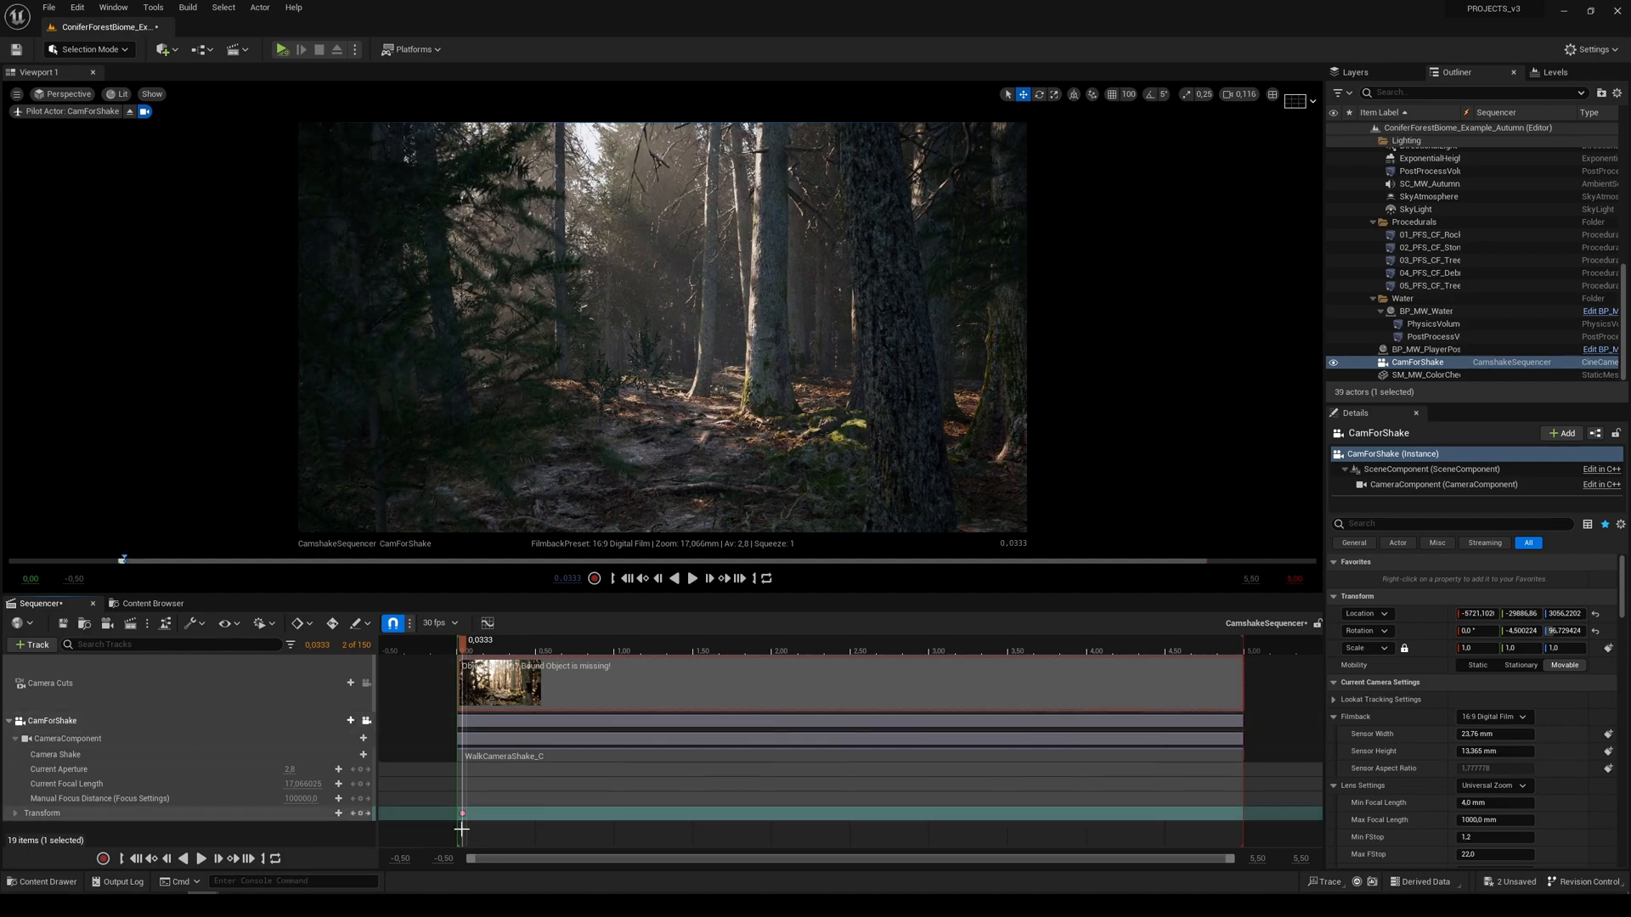
Key CamForShake's Transform at the start and end frames and scrub to preview the shake.
{"action": "left_click", "coordinate": [694, 578]}
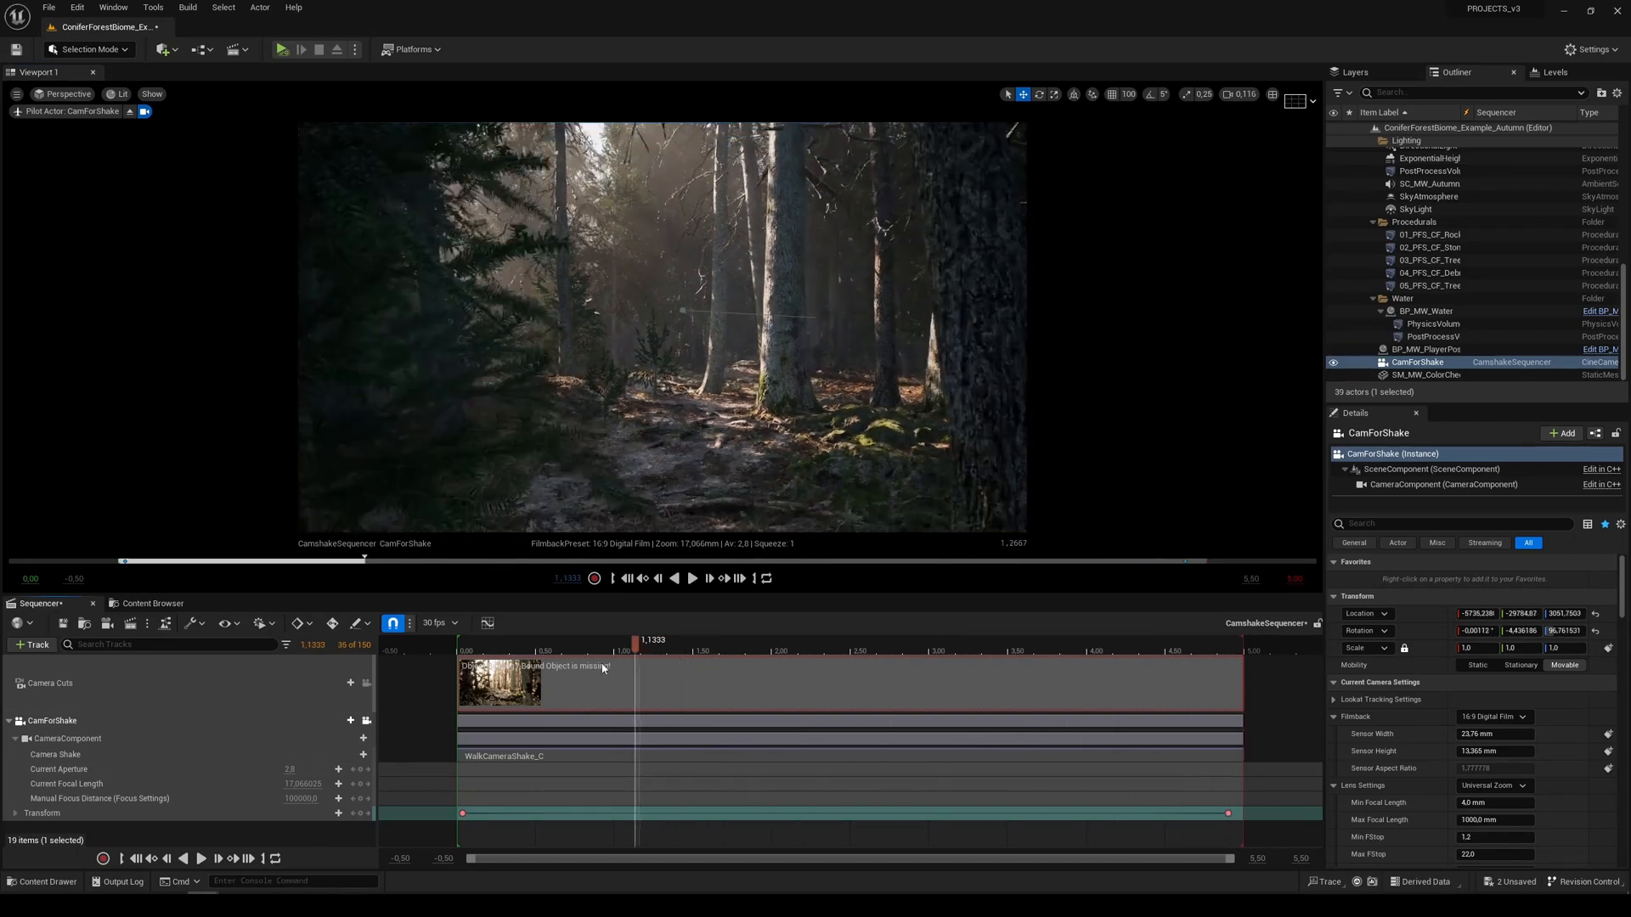
{"action": "left_click", "coordinate": [693, 578]}
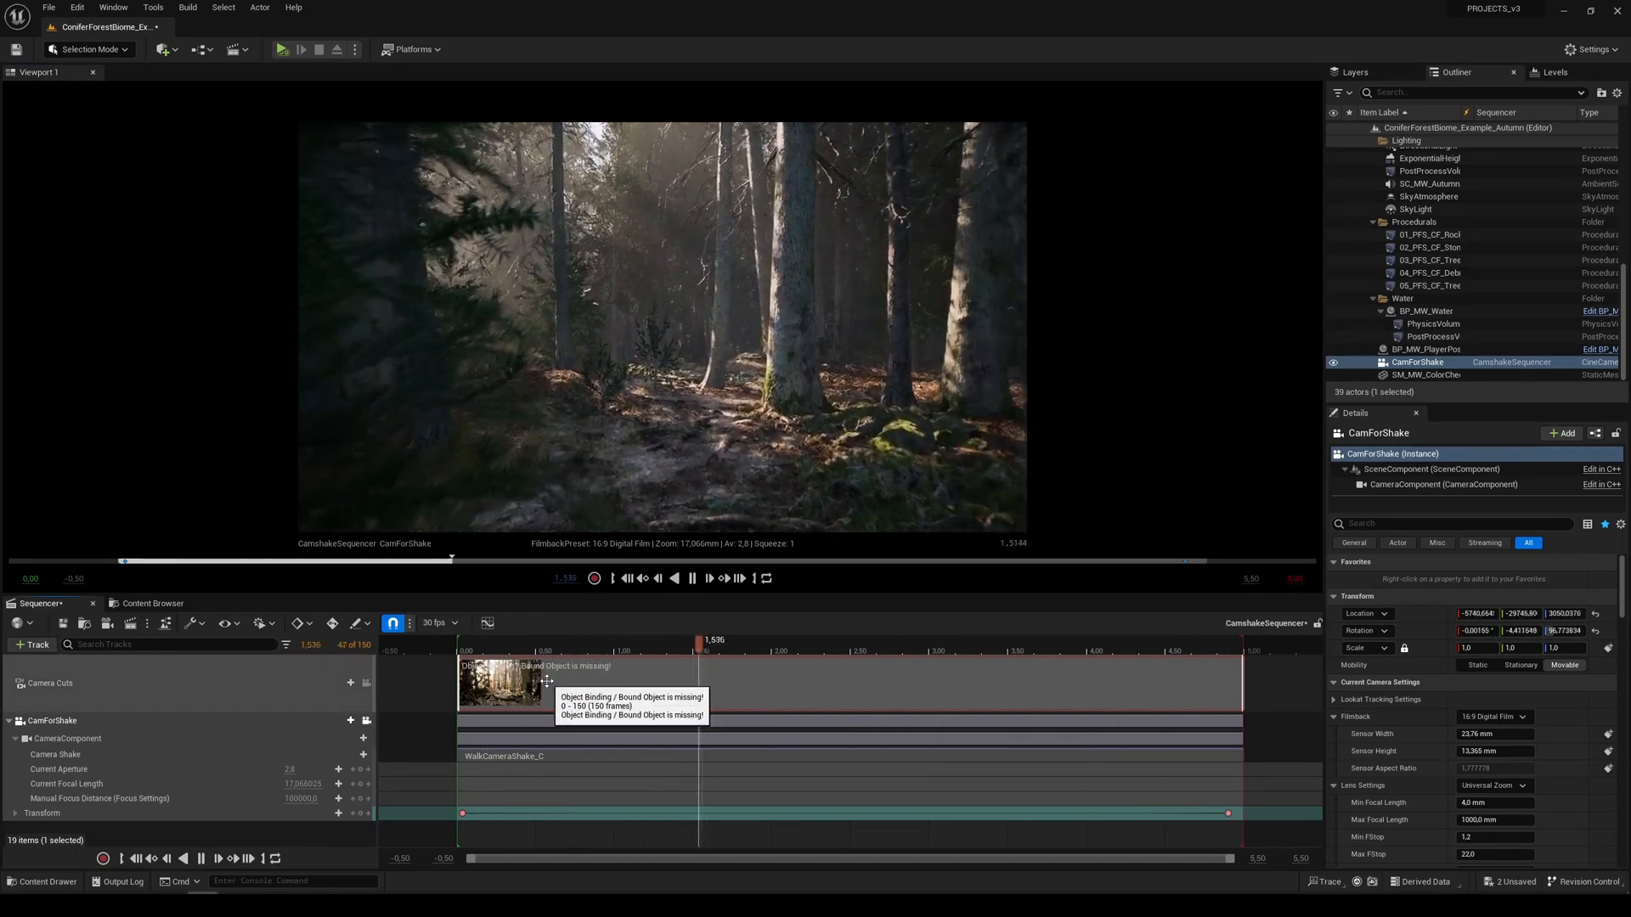